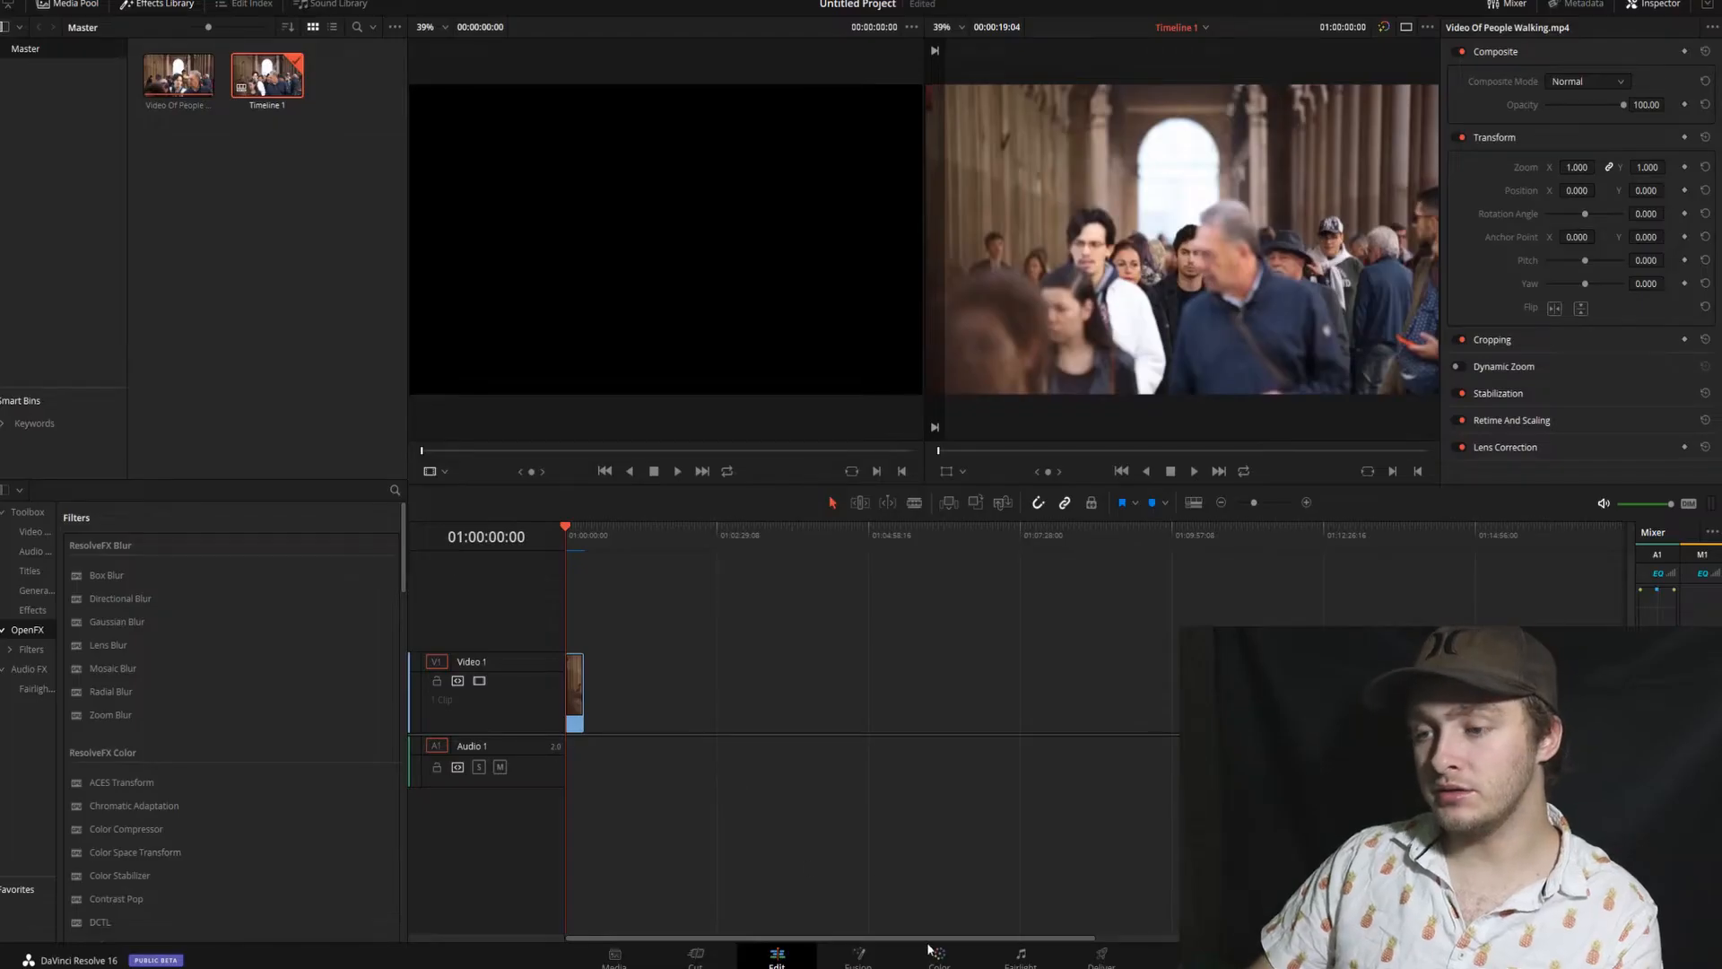
# On the Color page, zoom the viewer and place a Circle window over the dark-haired man's face
pyautogui.click(939, 953)
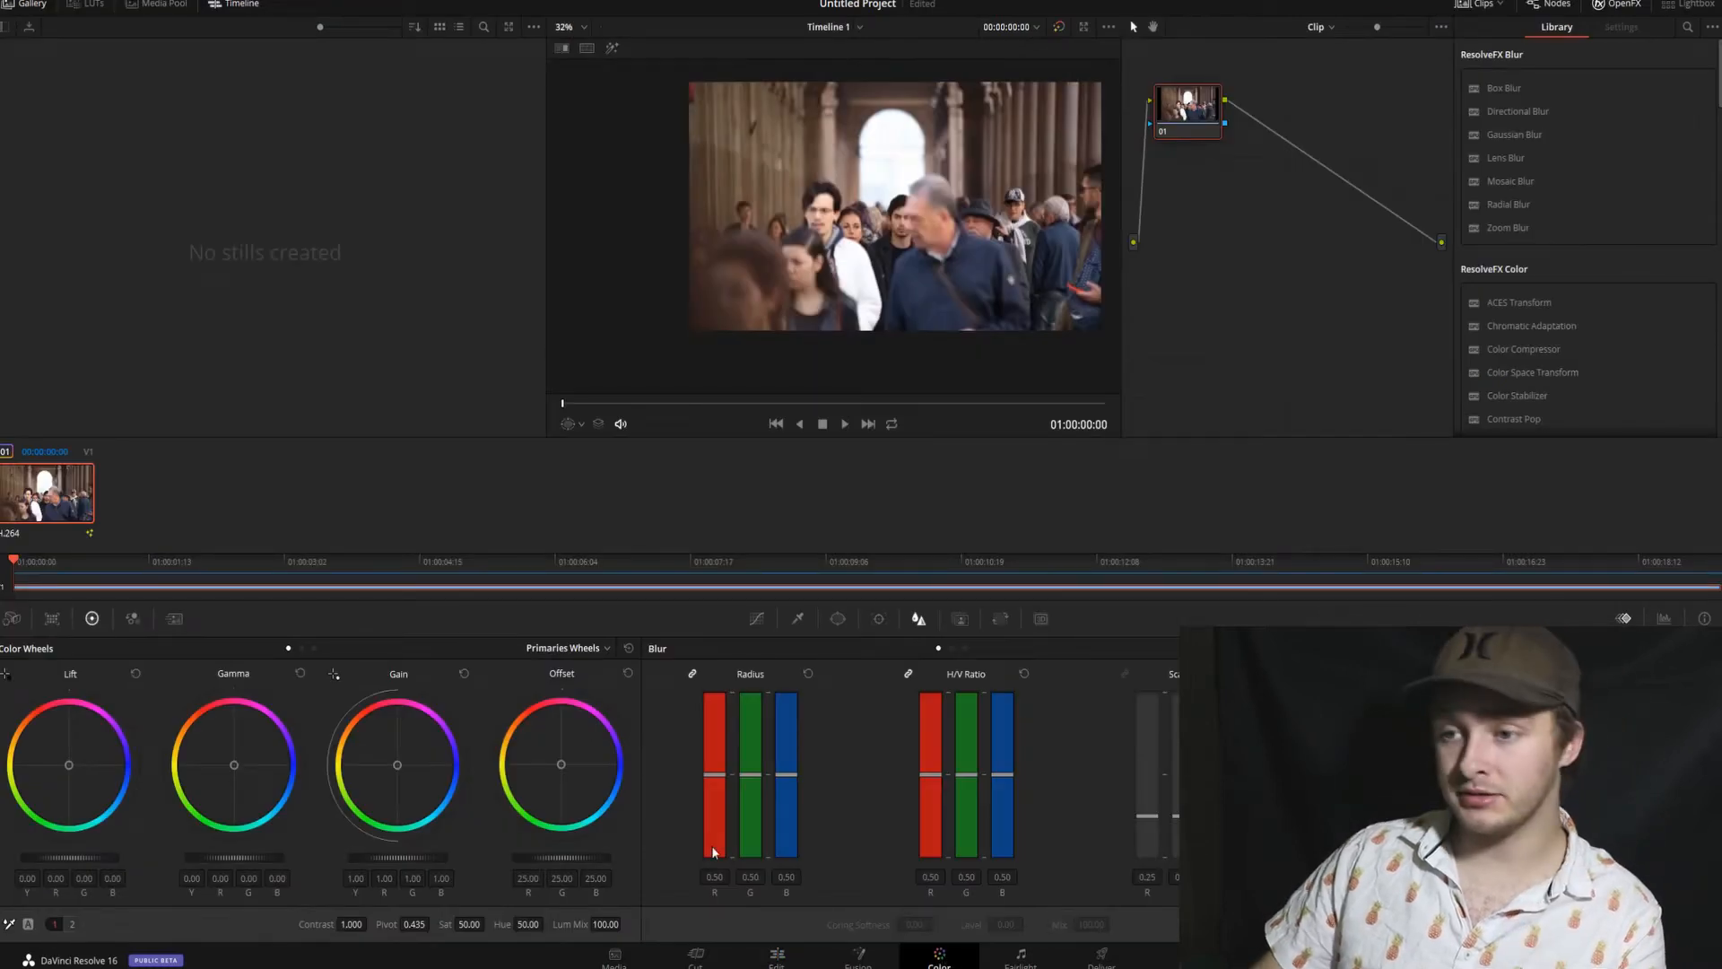
pyautogui.click(837, 617)
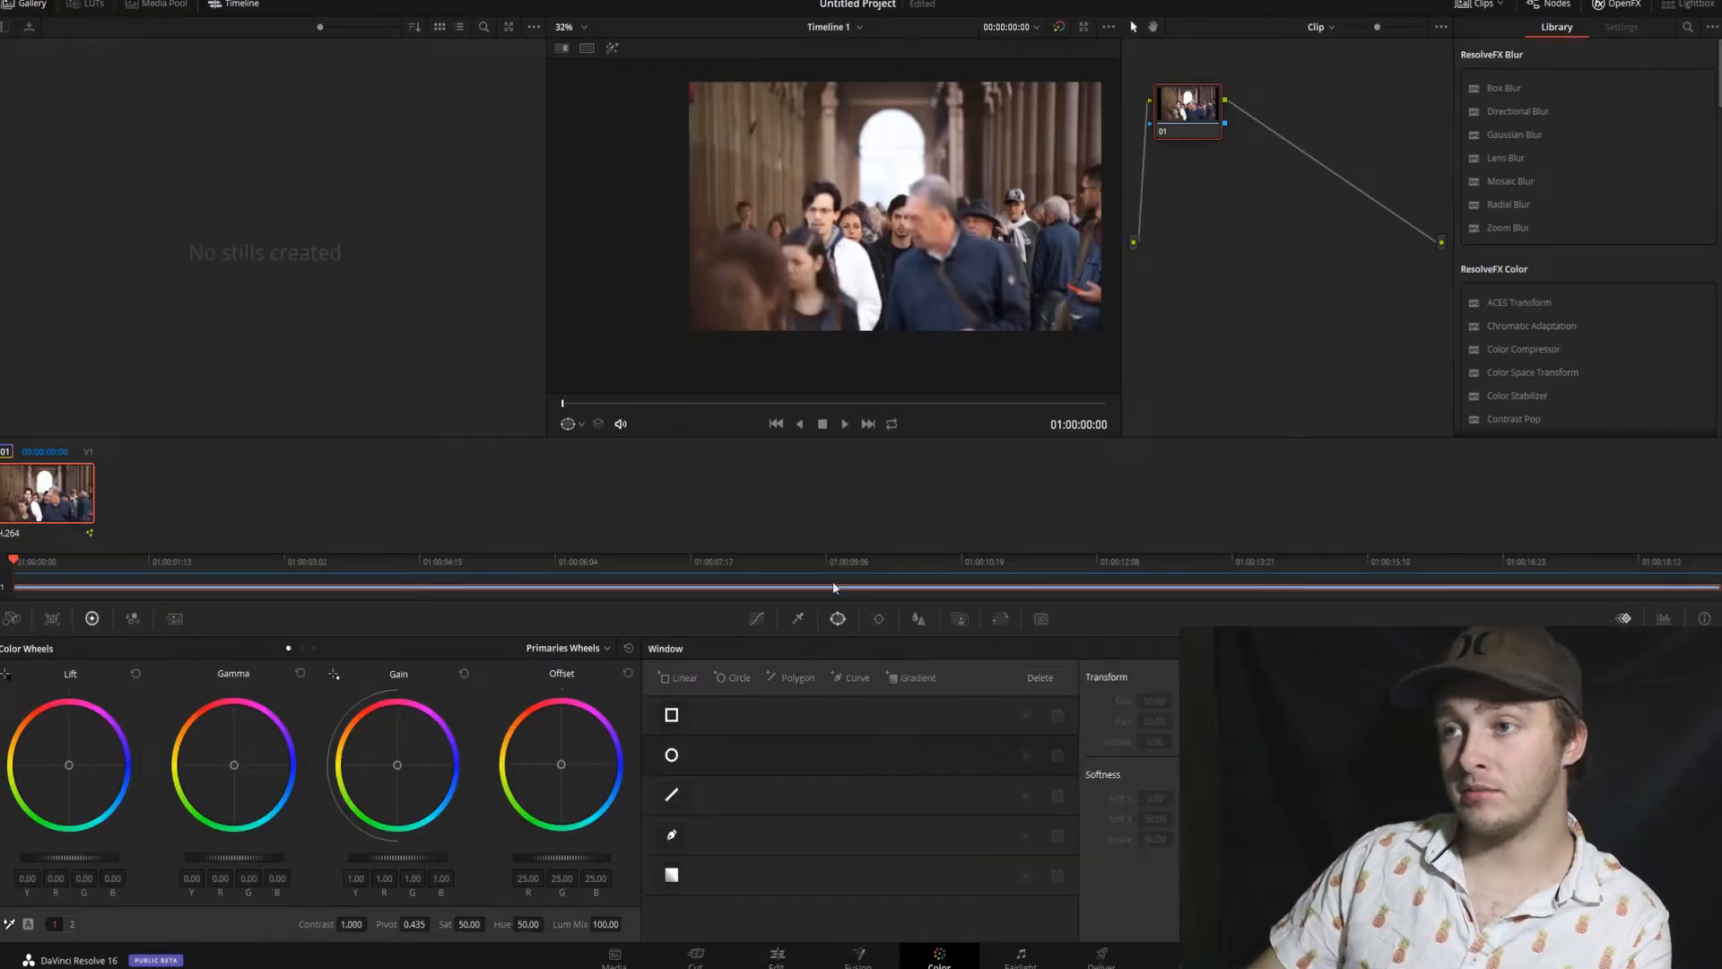
pyautogui.click(563, 26)
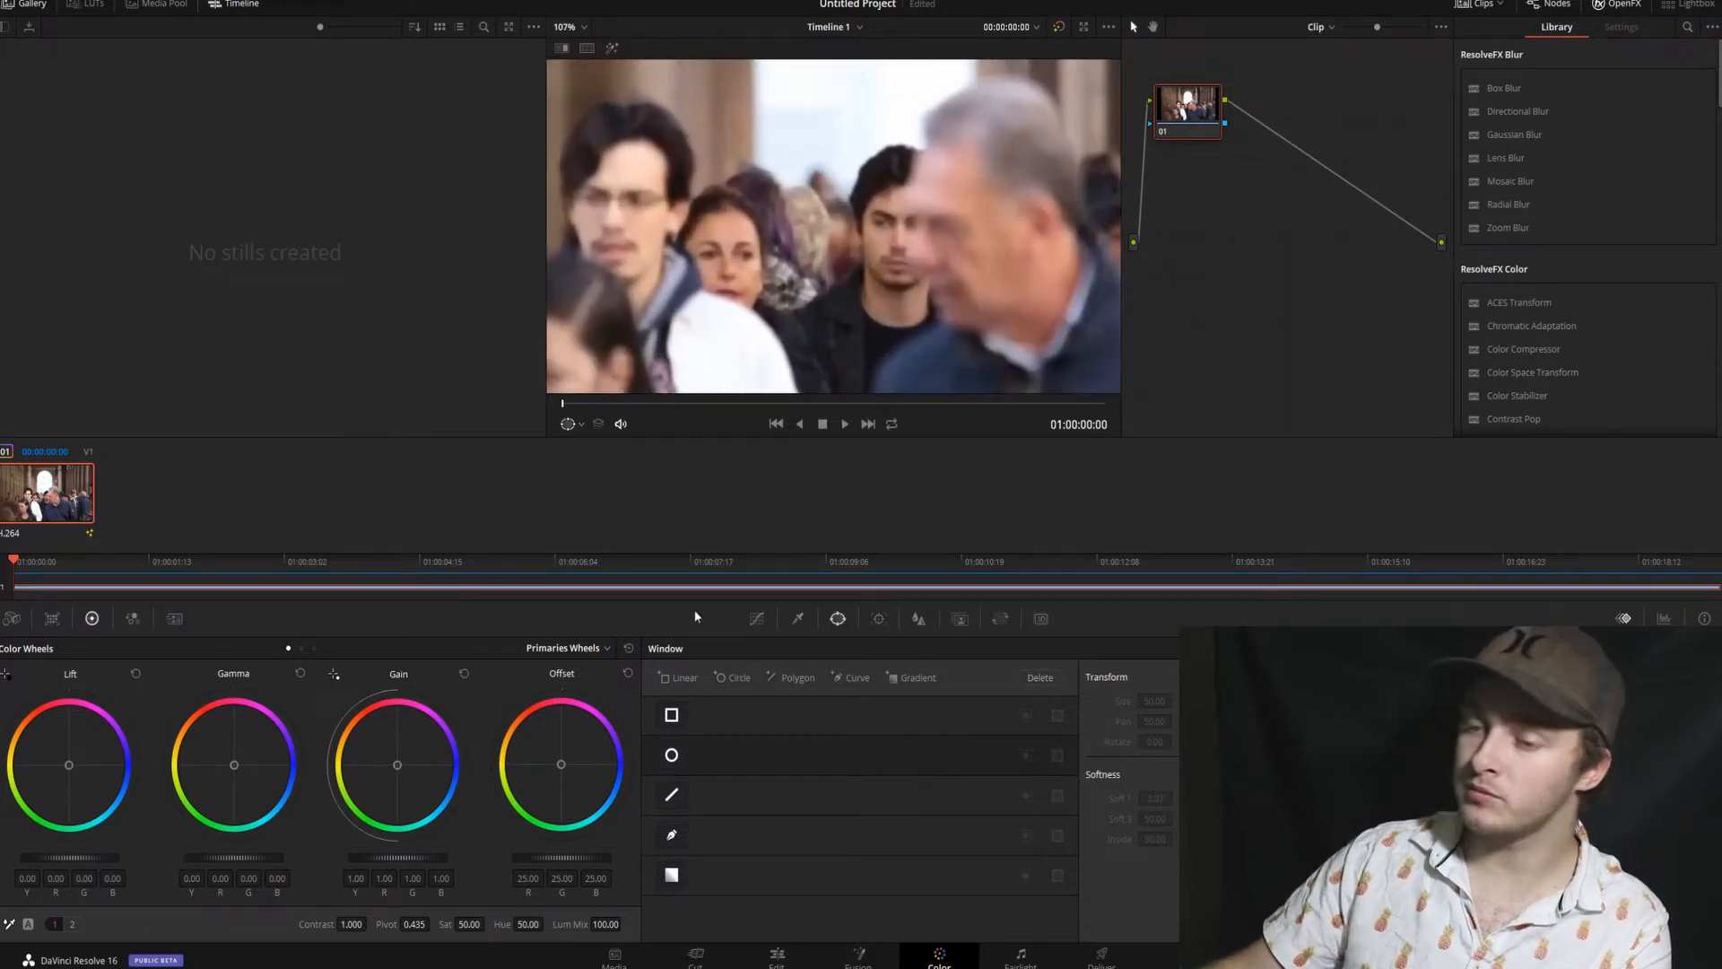
pyautogui.click(671, 754)
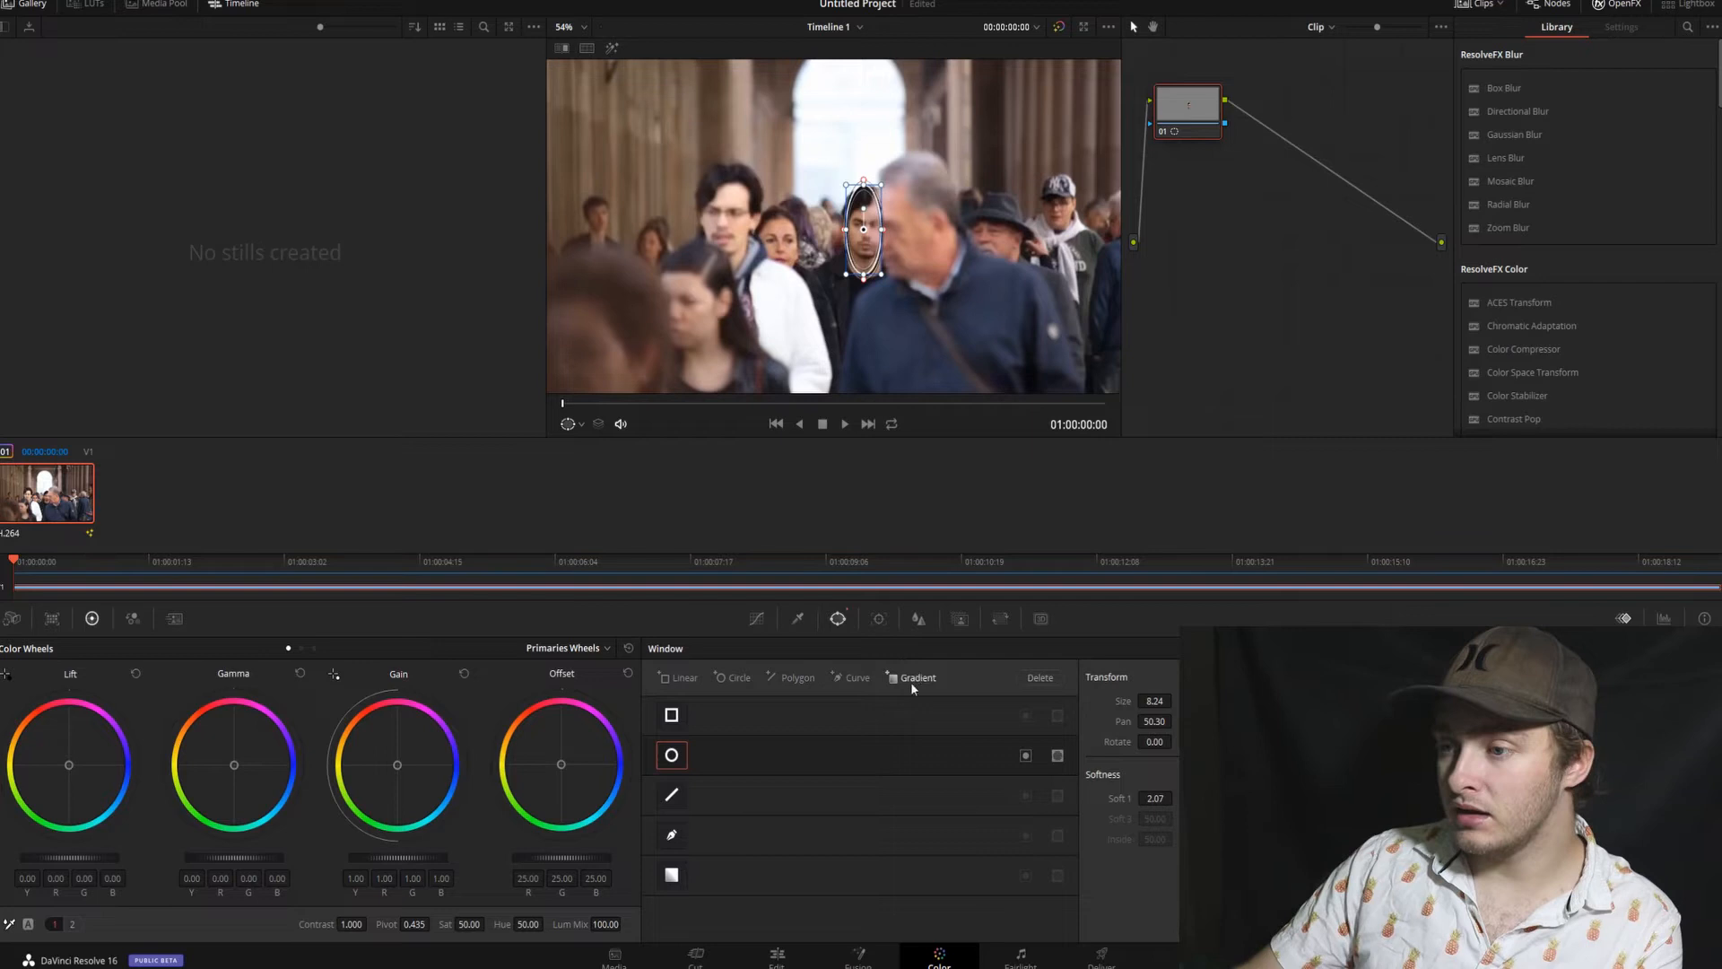
# In the Tracker palette, leave only Pan and Zoom enabled, toggling Tilt on then back off
pyautogui.click(879, 618)
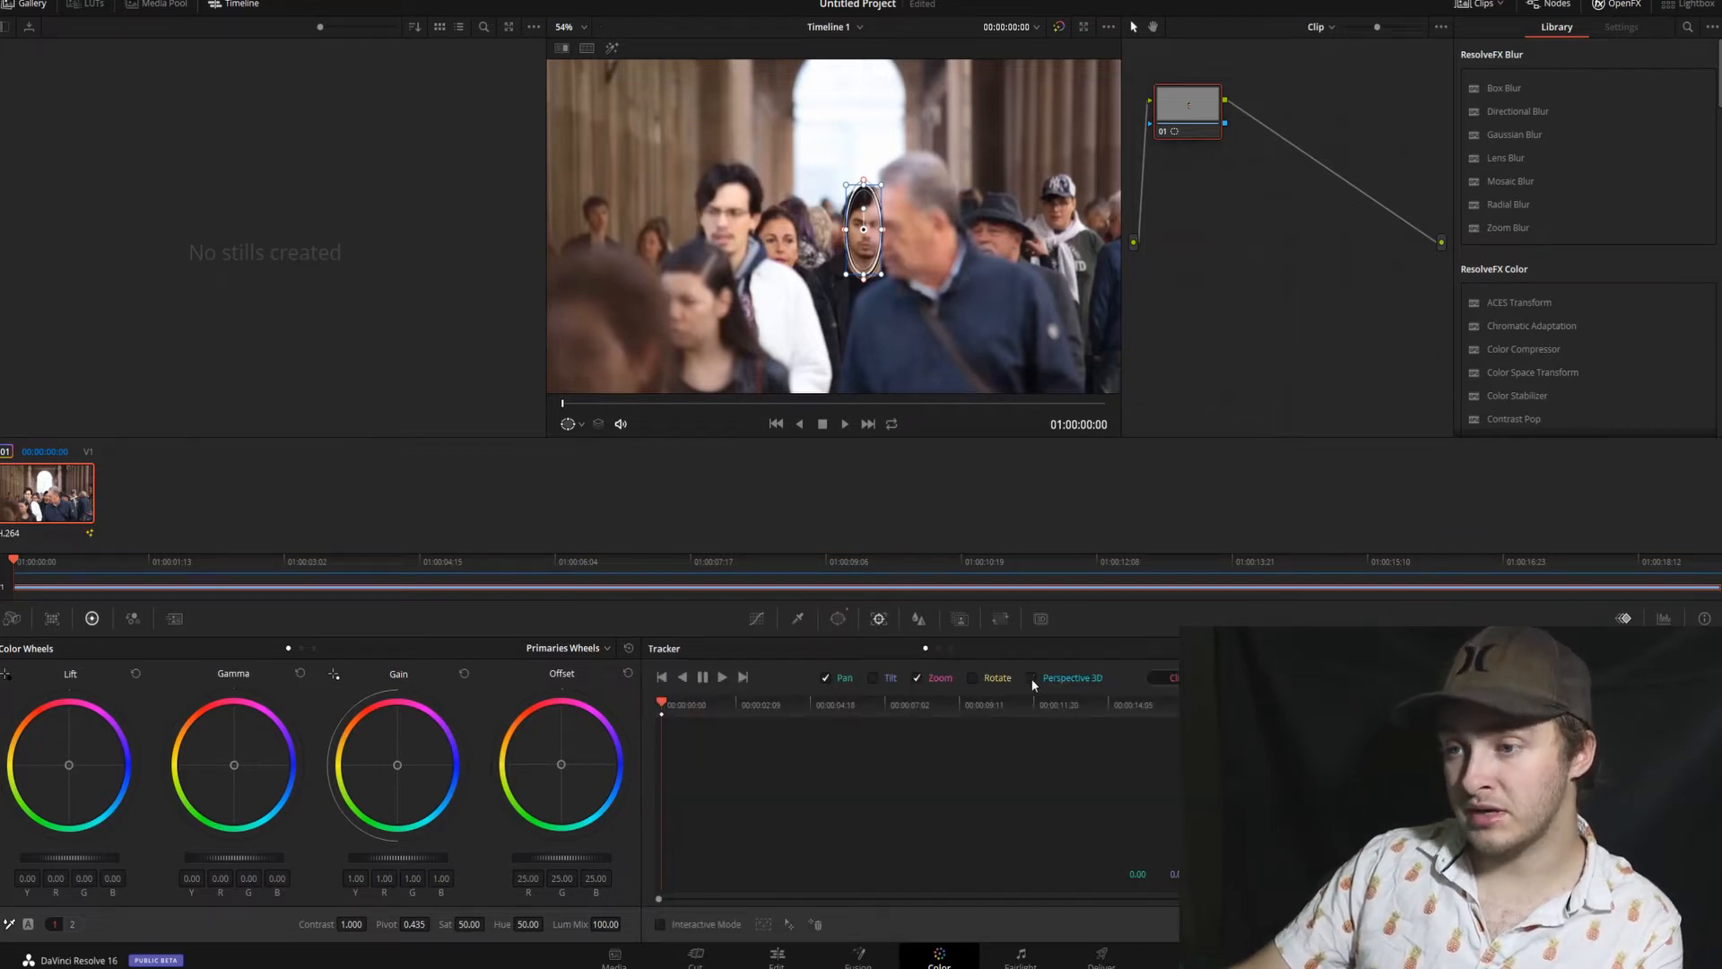
pyautogui.click(874, 678)
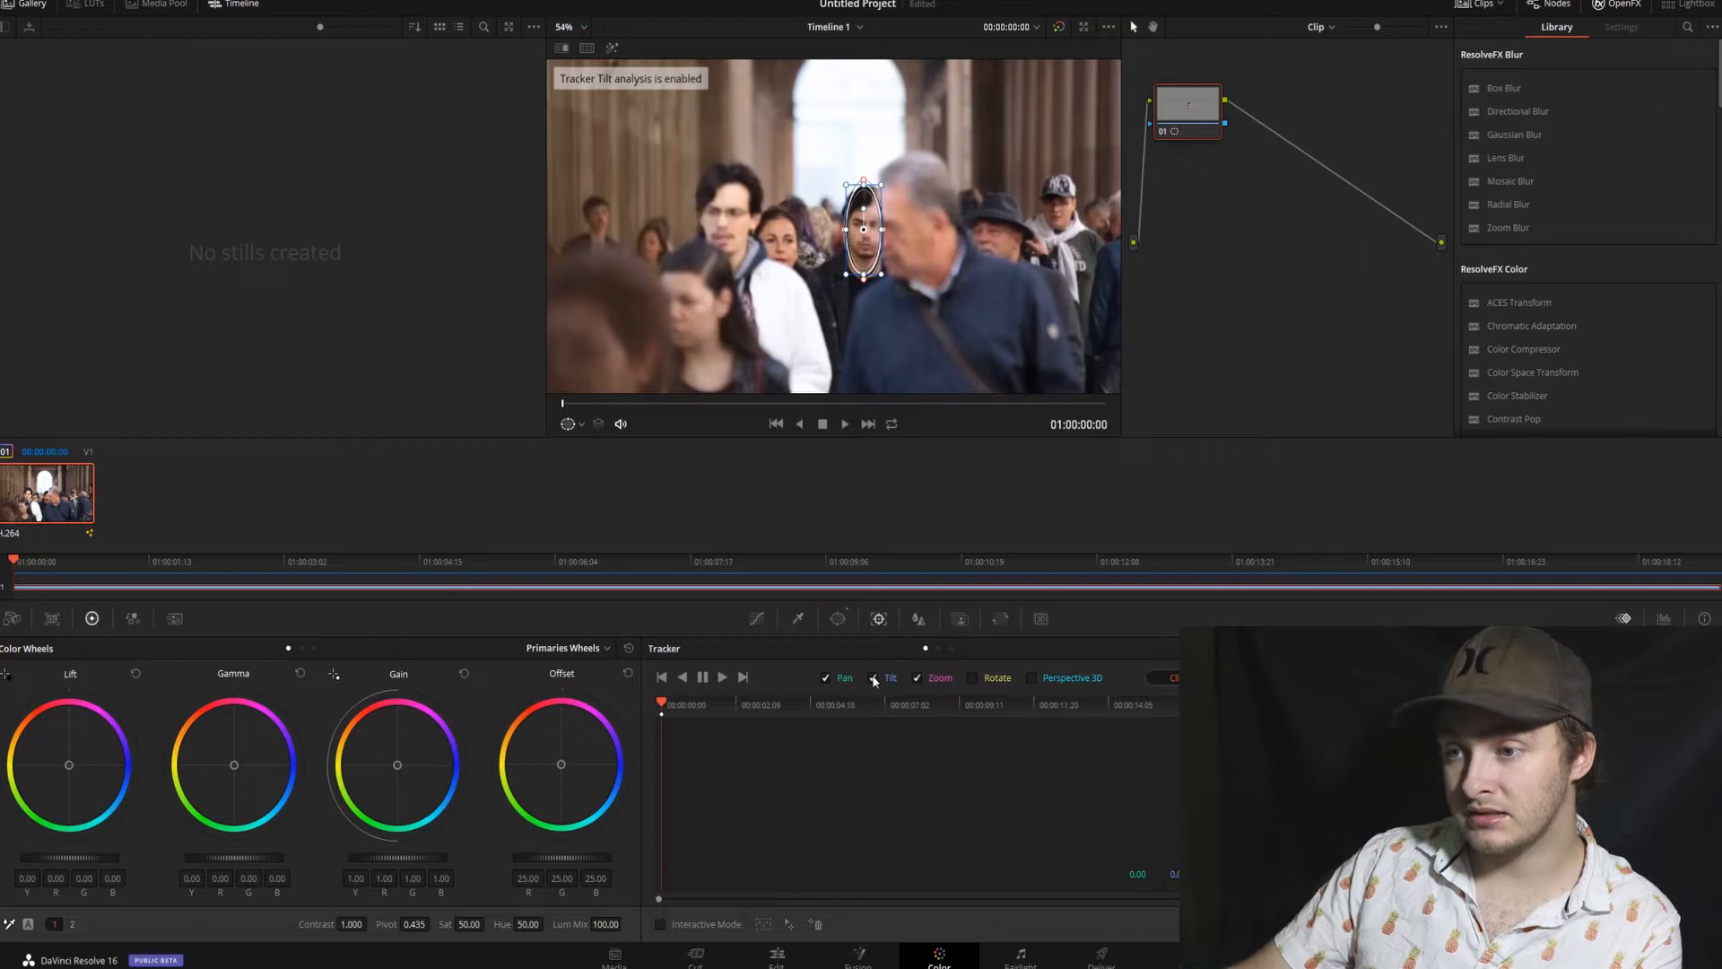
pyautogui.click(875, 678)
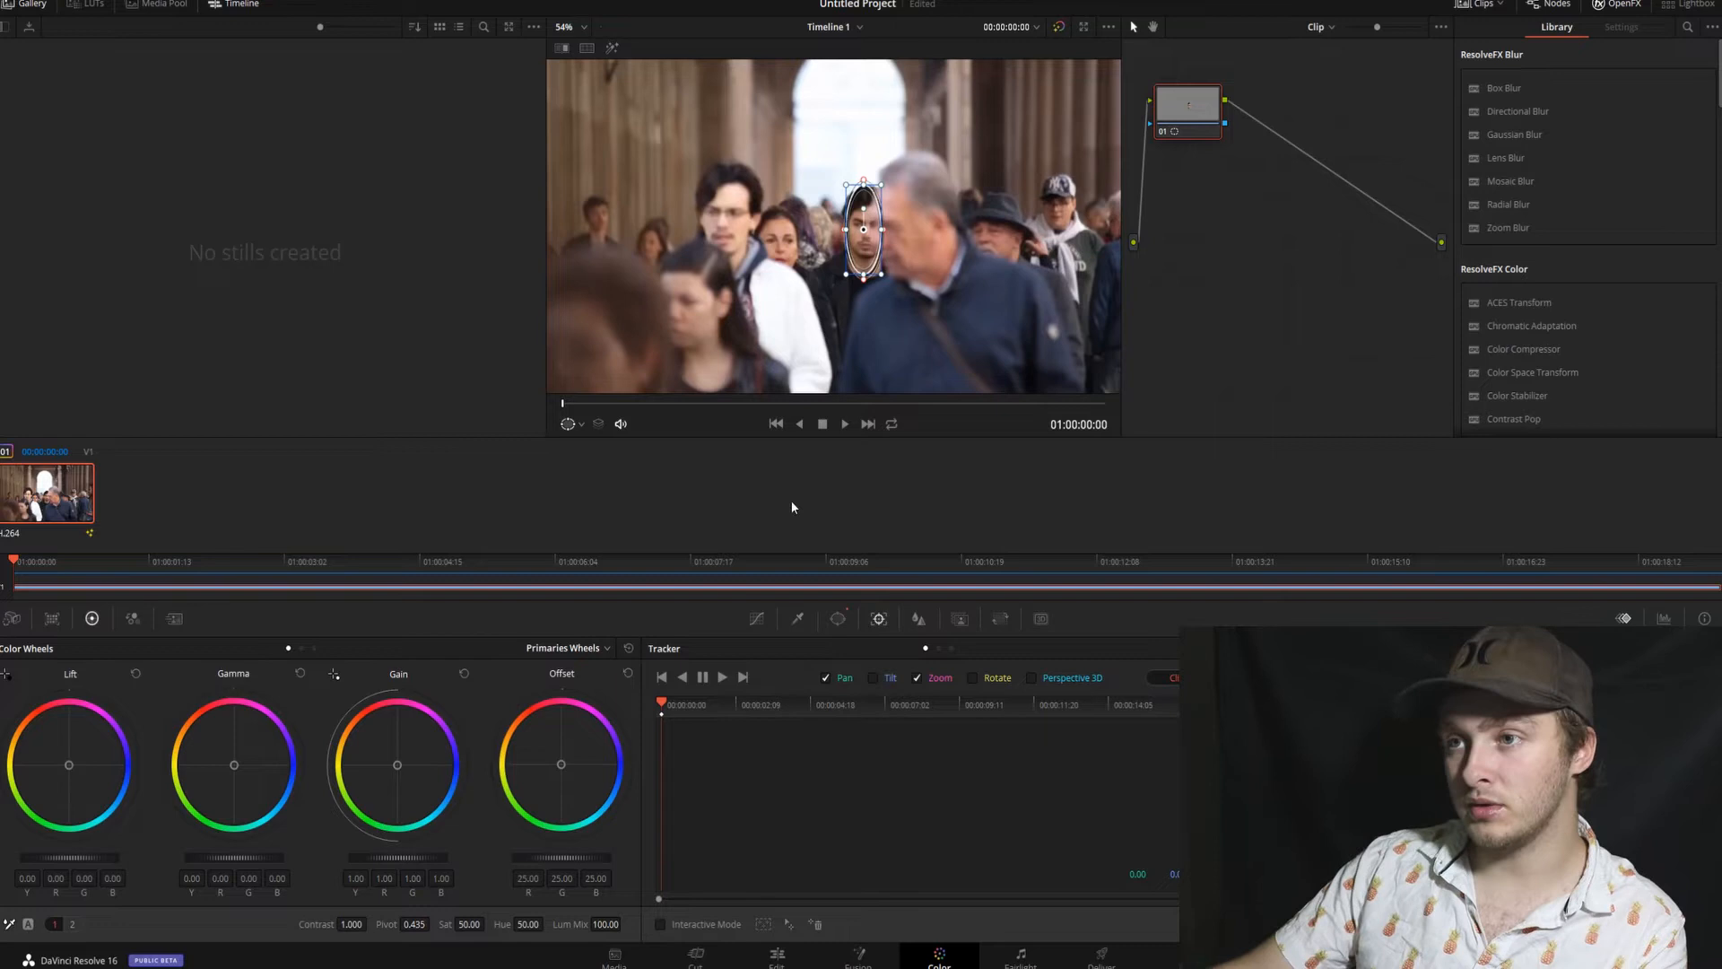
# Track the face window forward through about the first nine seconds, then zoom the viewer out
pyautogui.click(743, 677)
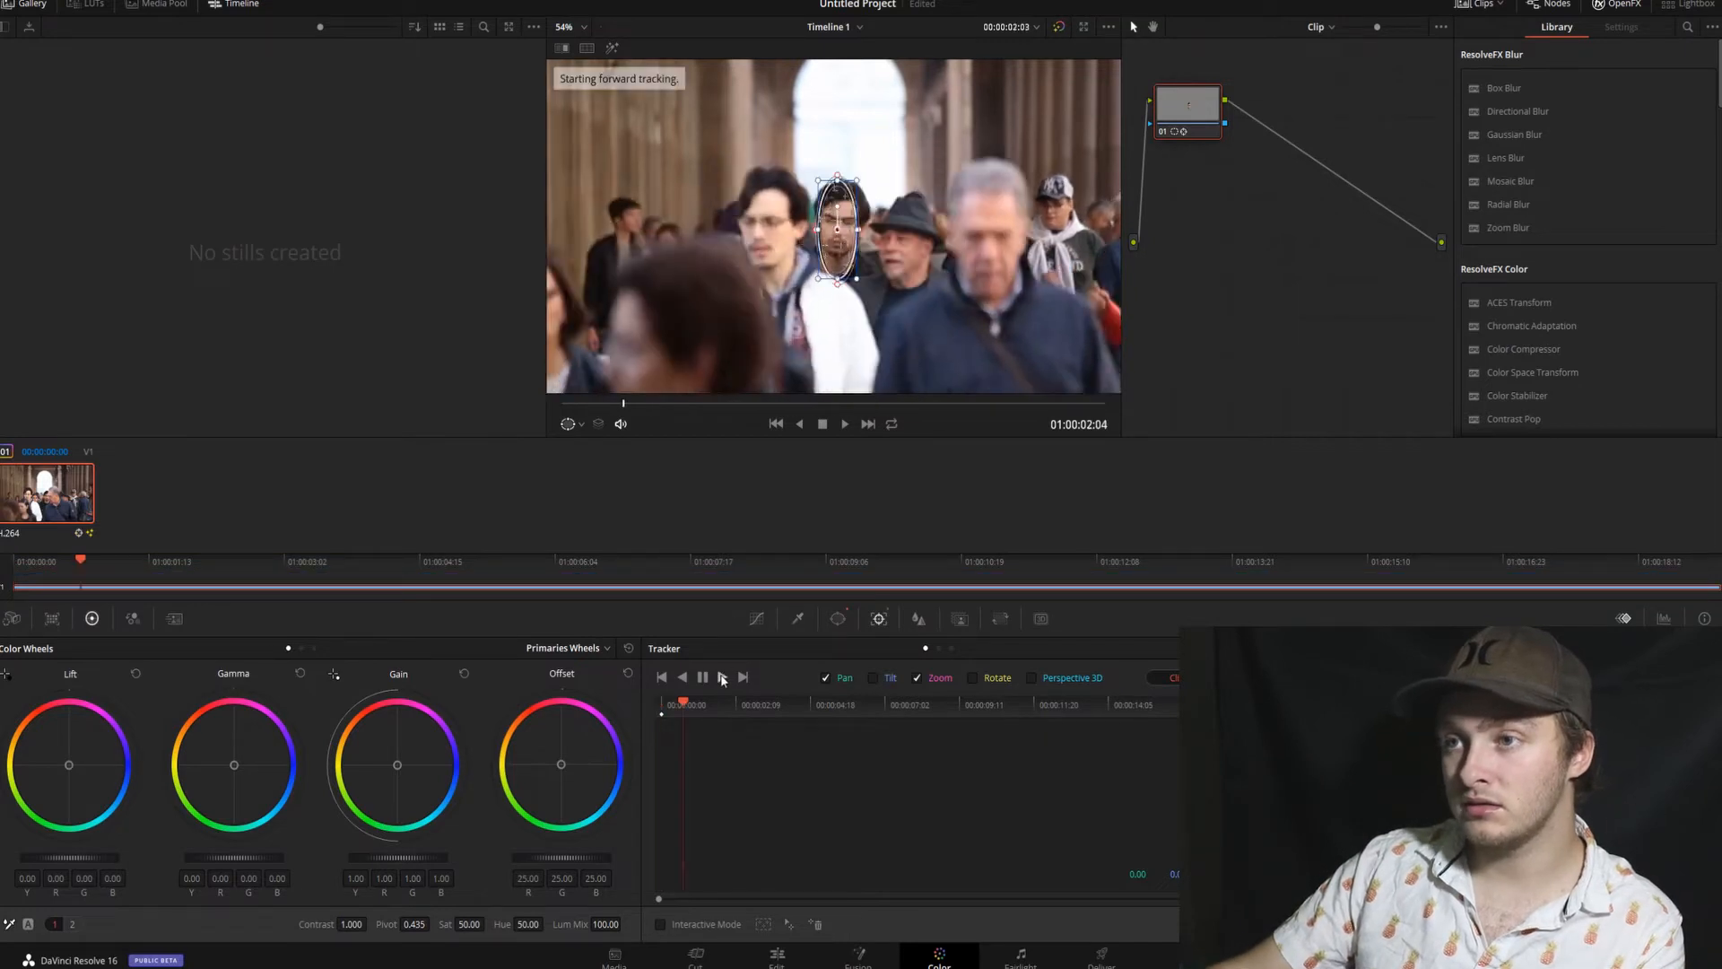
pyautogui.click(721, 677)
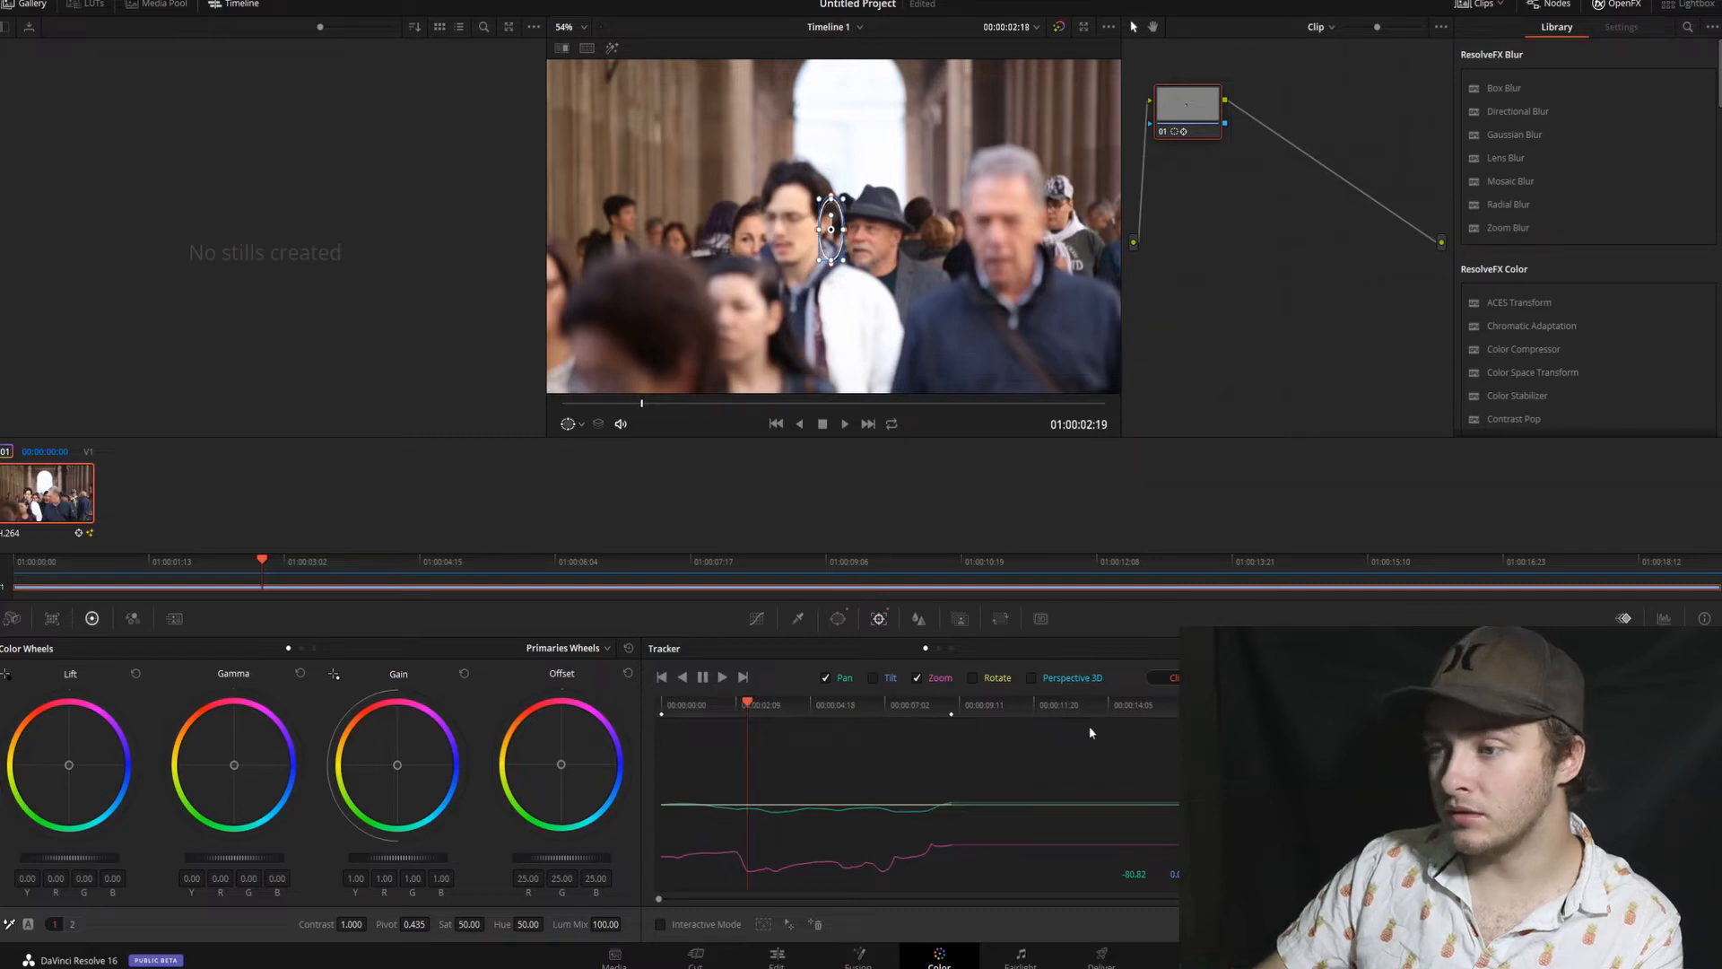
pyautogui.moveTo(774, 694)
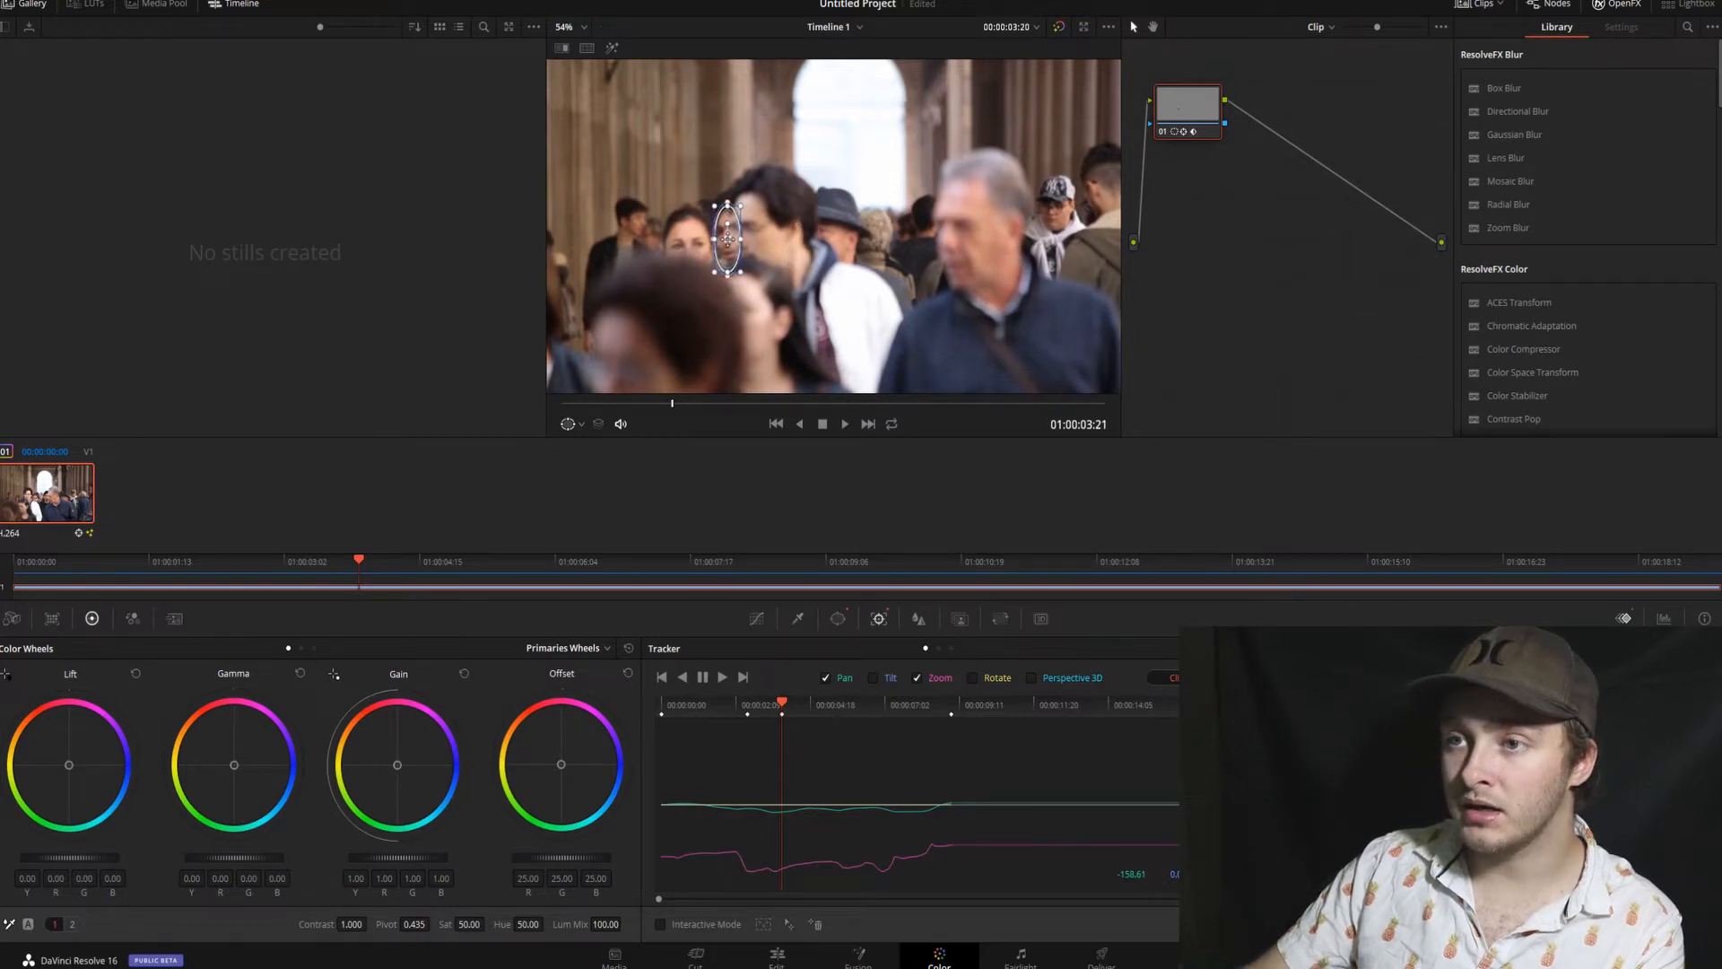
pyautogui.click(721, 678)
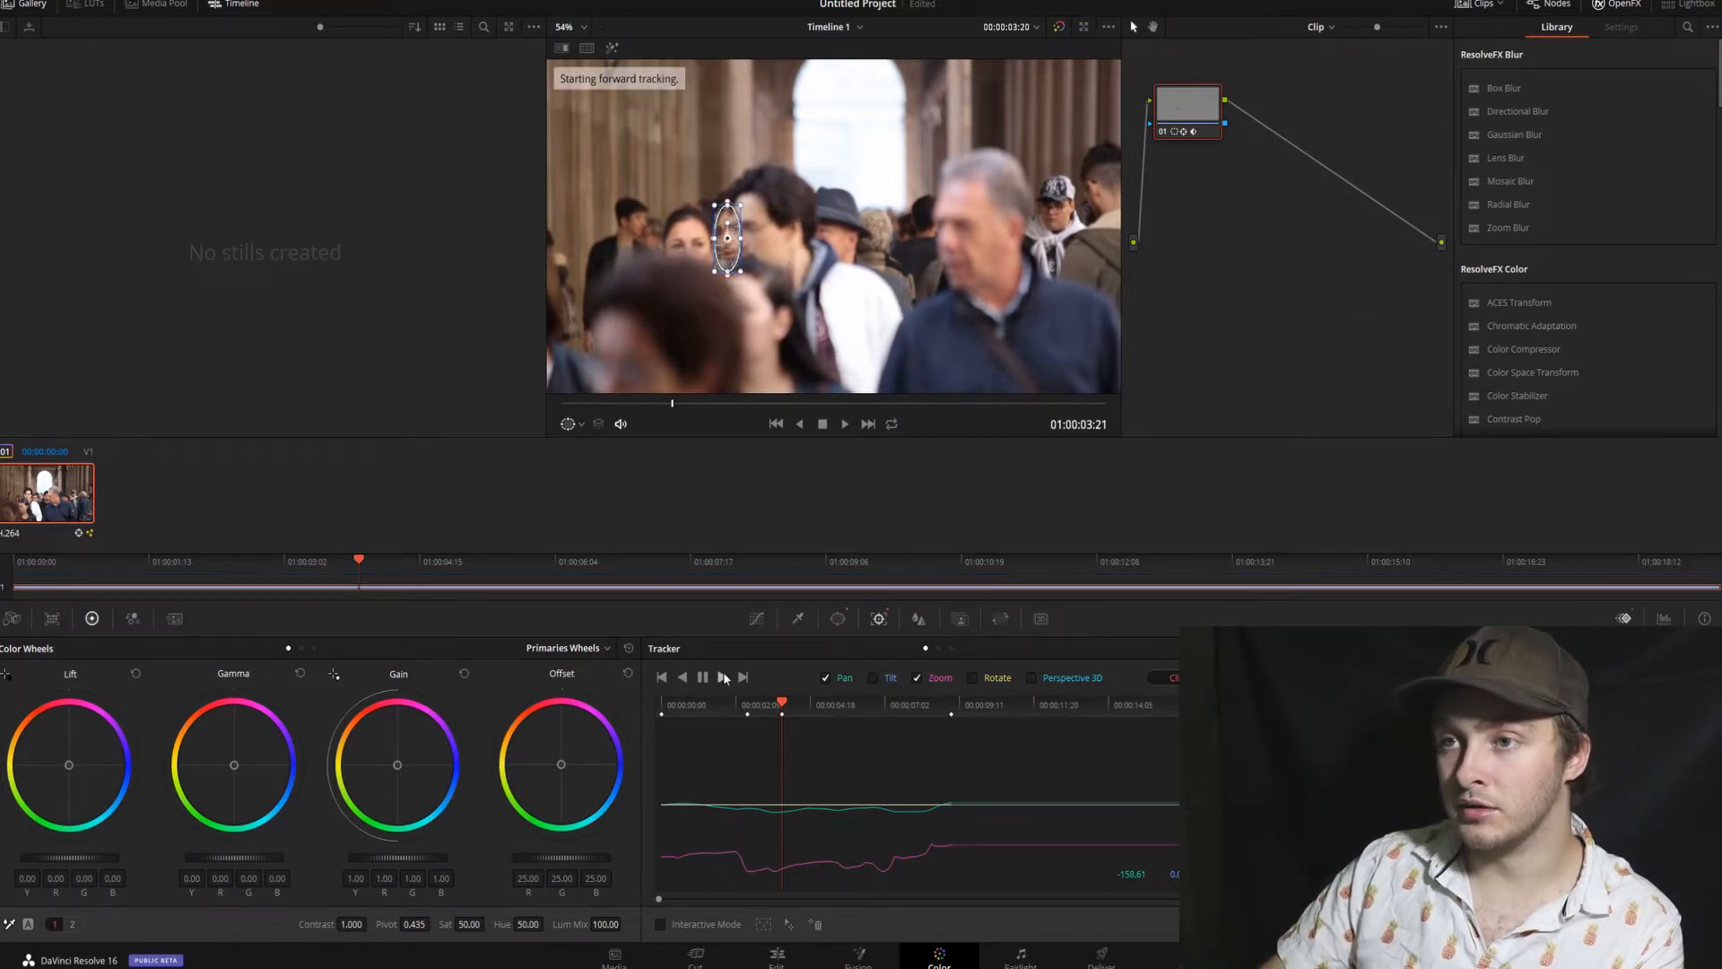
pyautogui.click(721, 678)
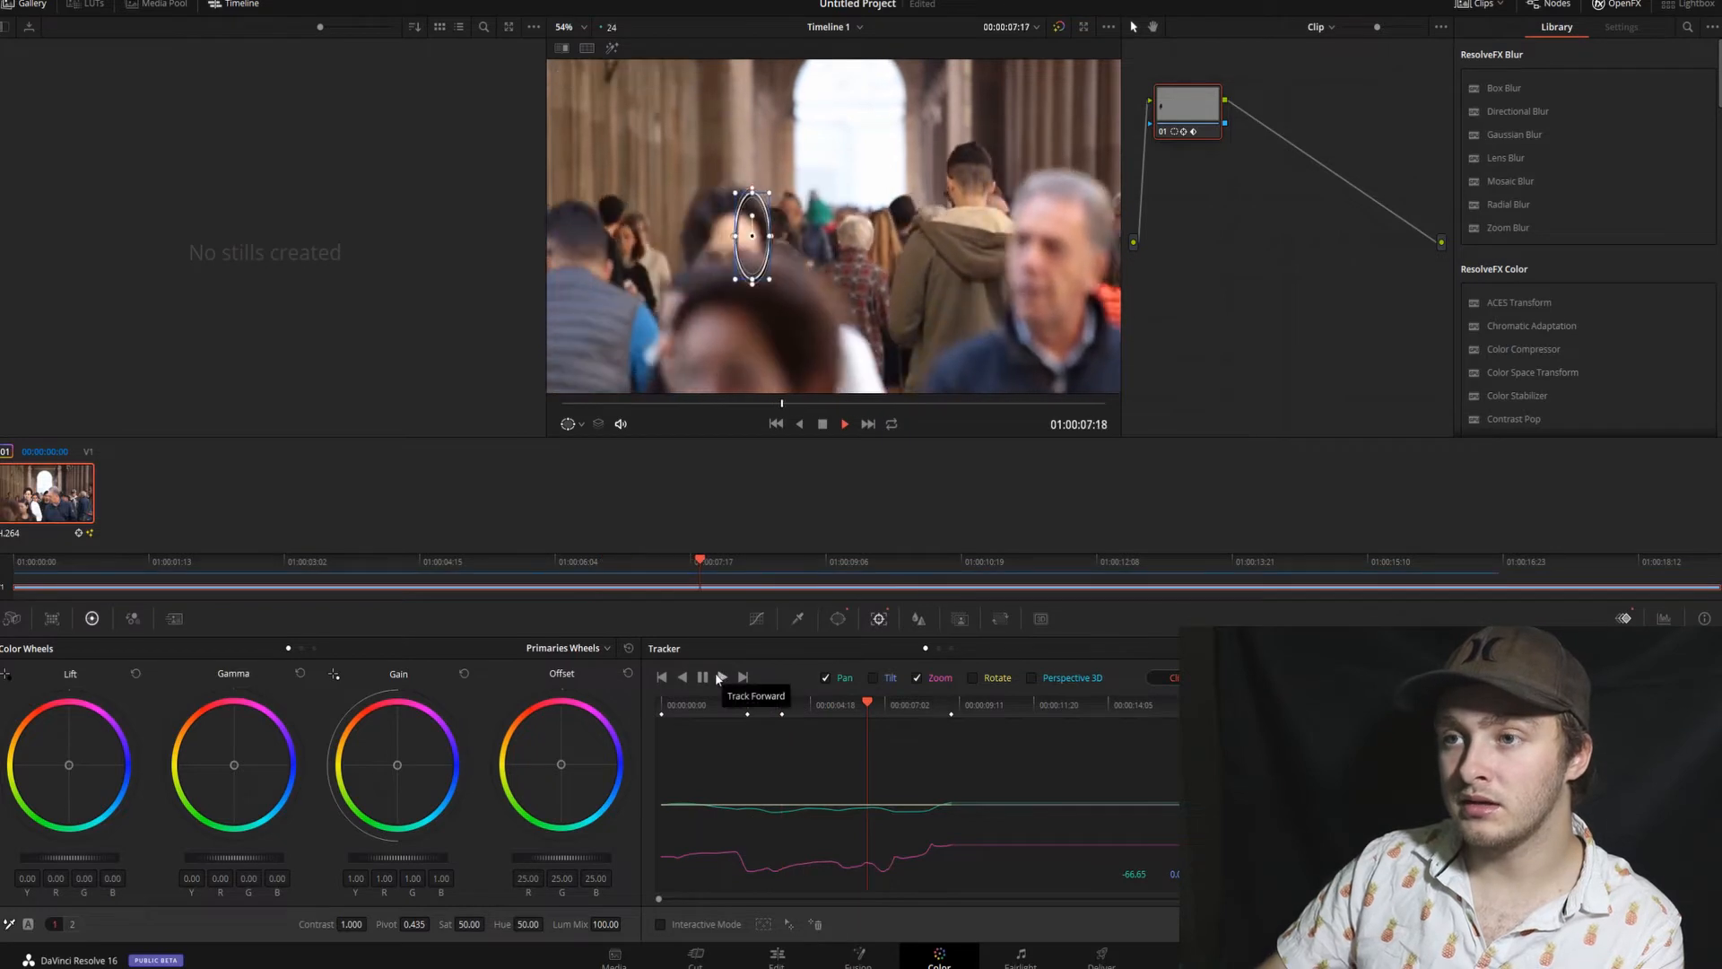
pyautogui.click(721, 676)
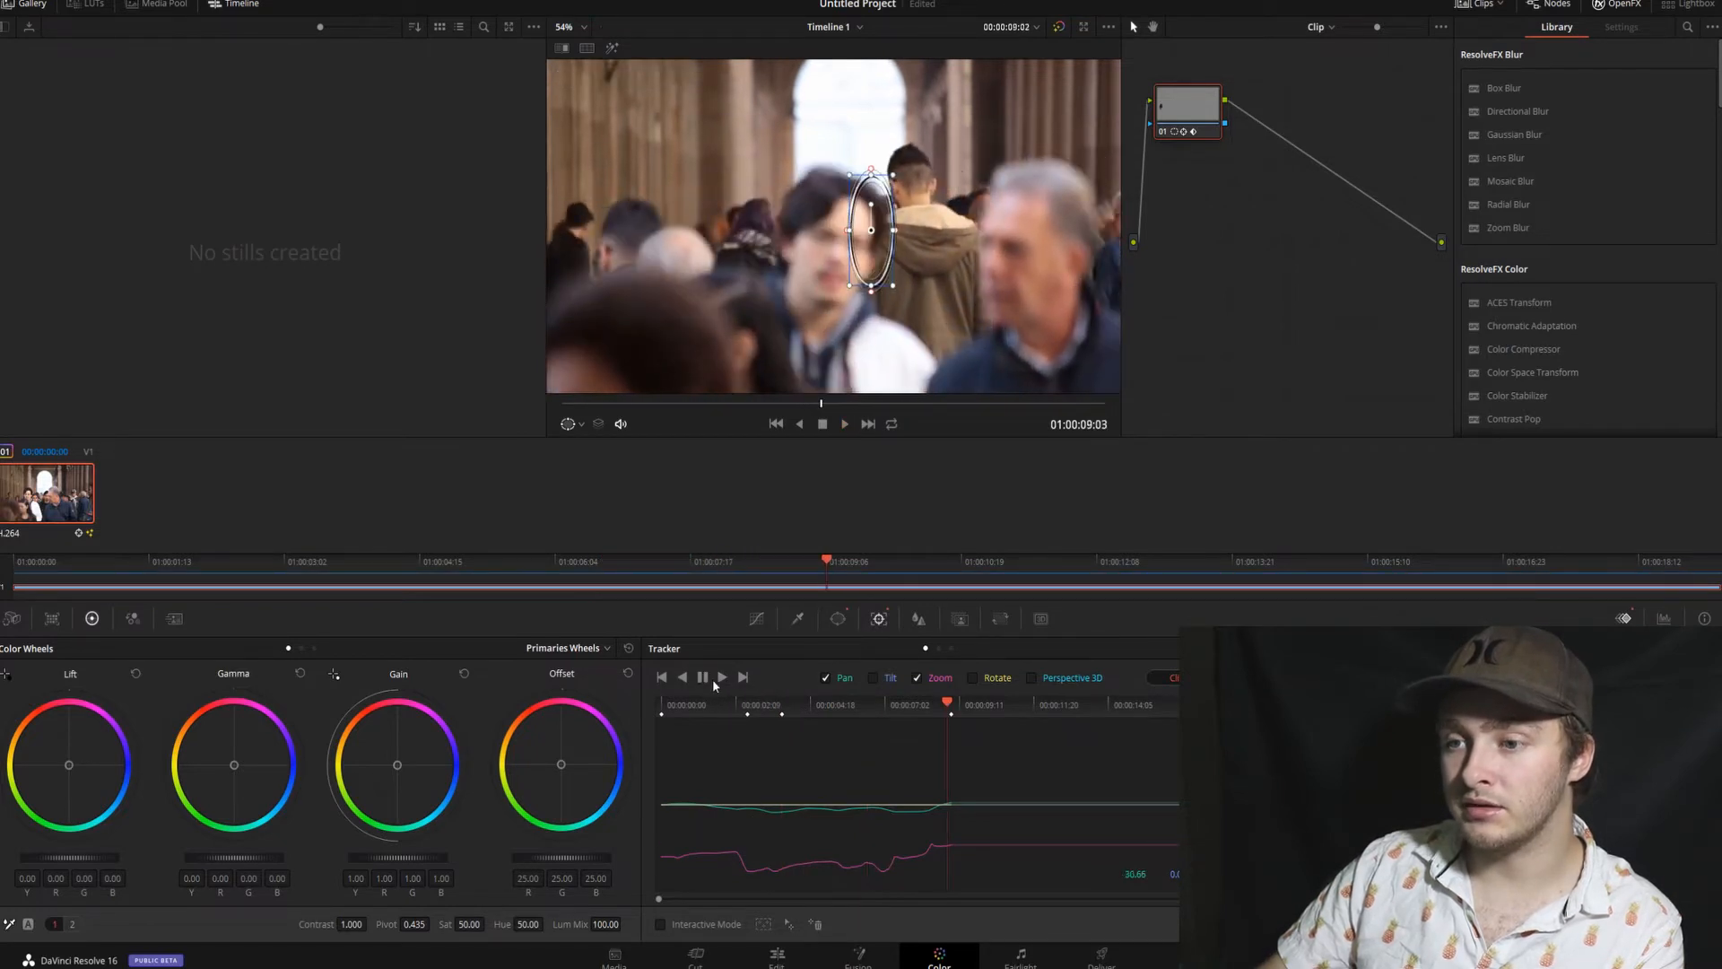
pyautogui.click(702, 676)
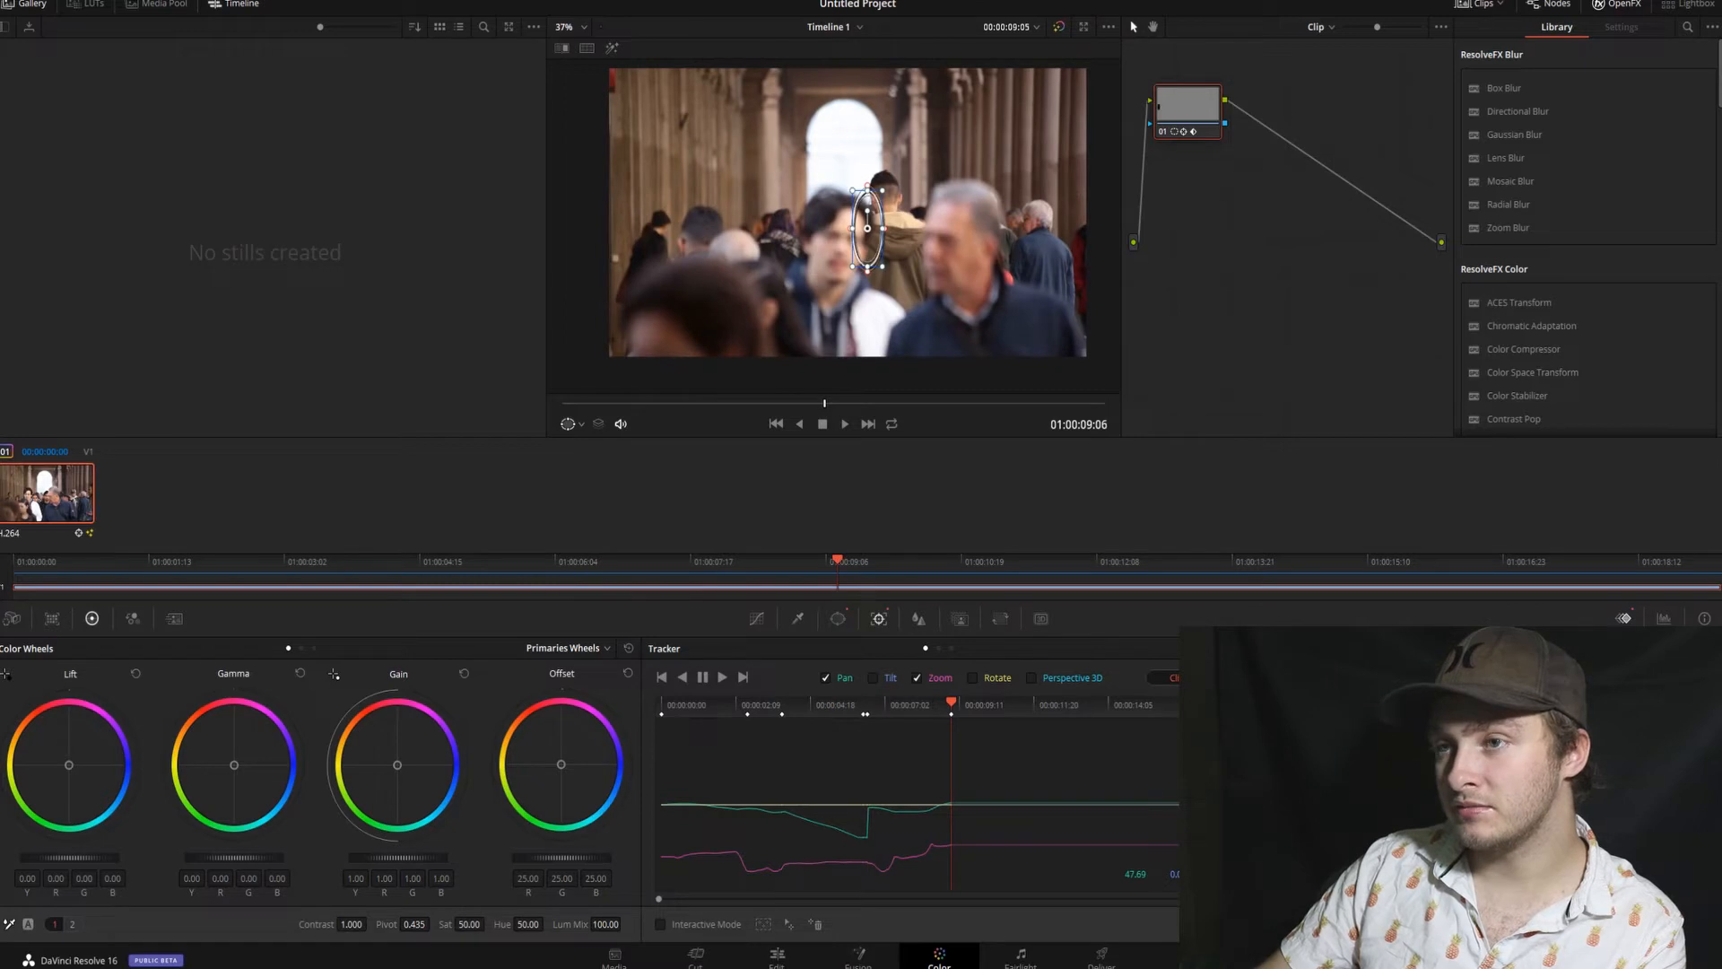
pyautogui.moveTo(939, 353)
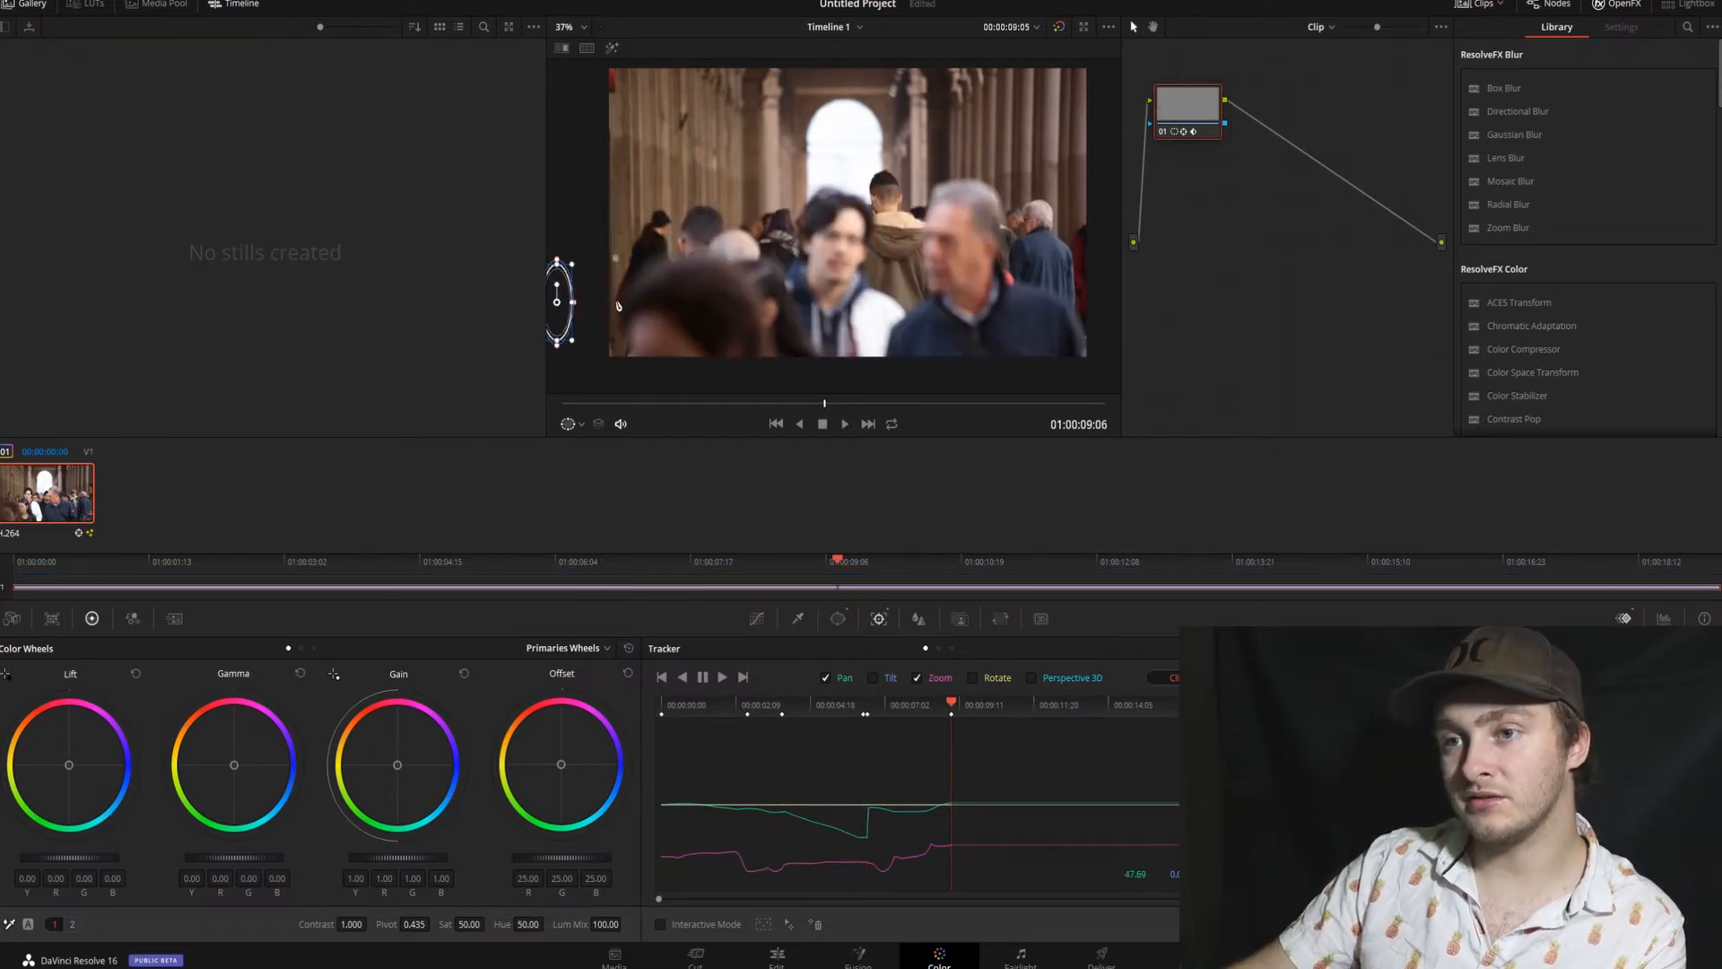
pyautogui.click(775, 423)
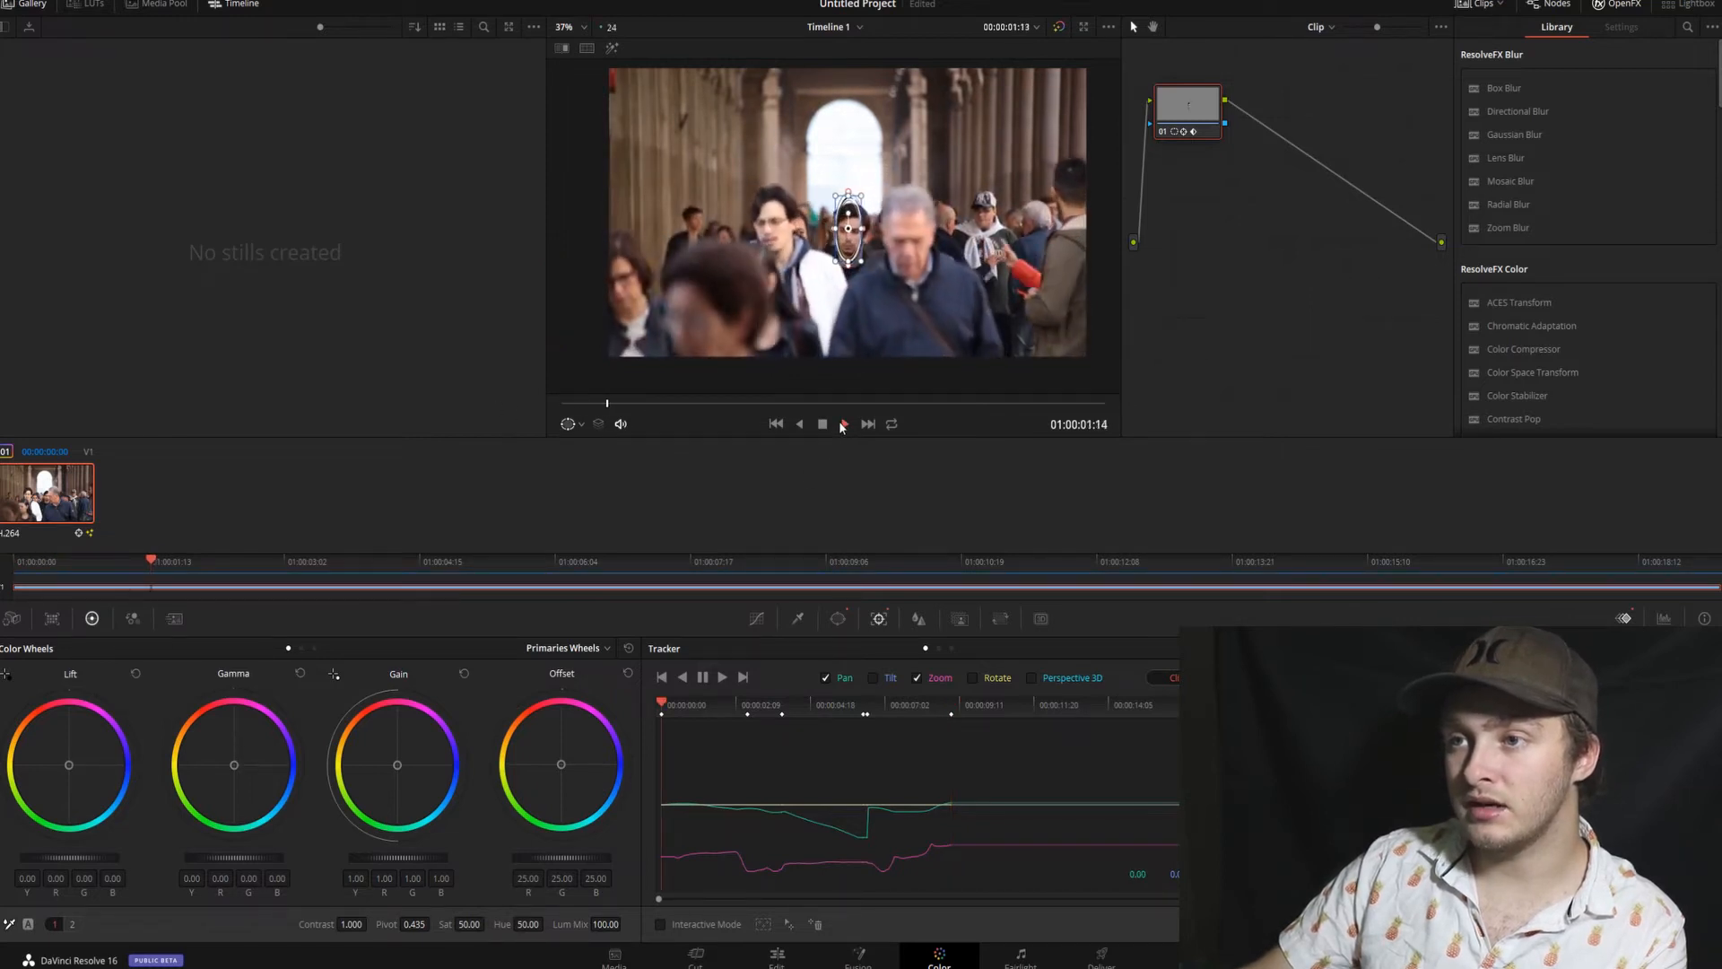
pyautogui.click(842, 425)
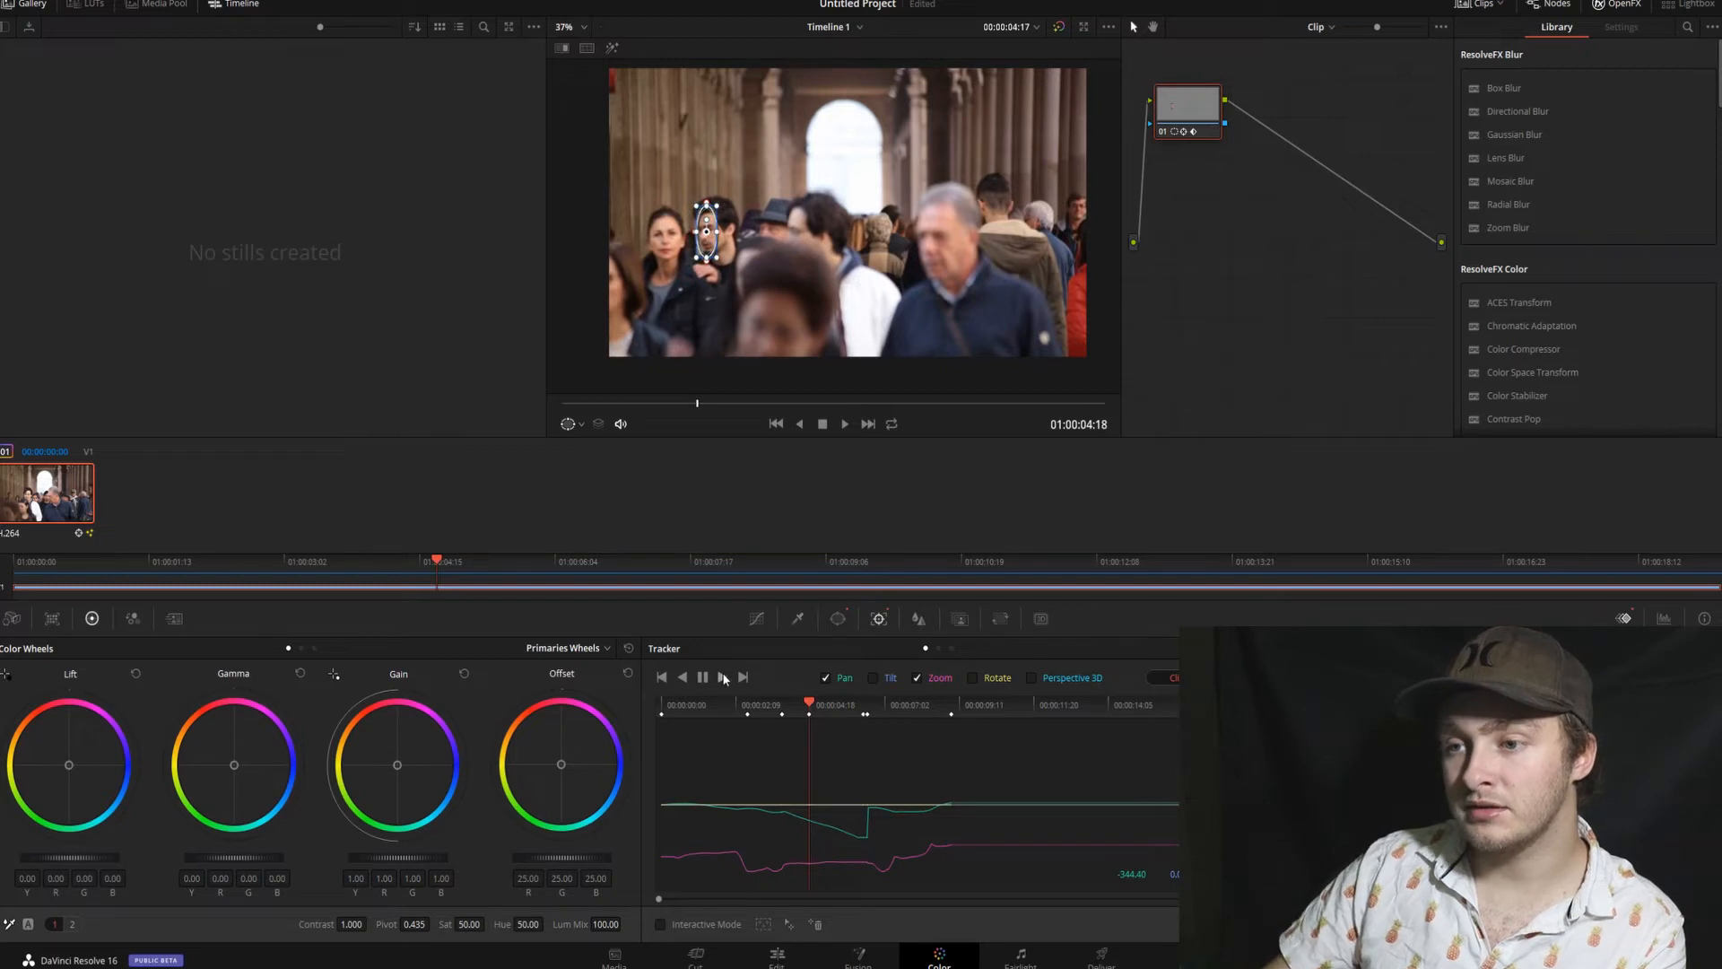
pyautogui.click(743, 676)
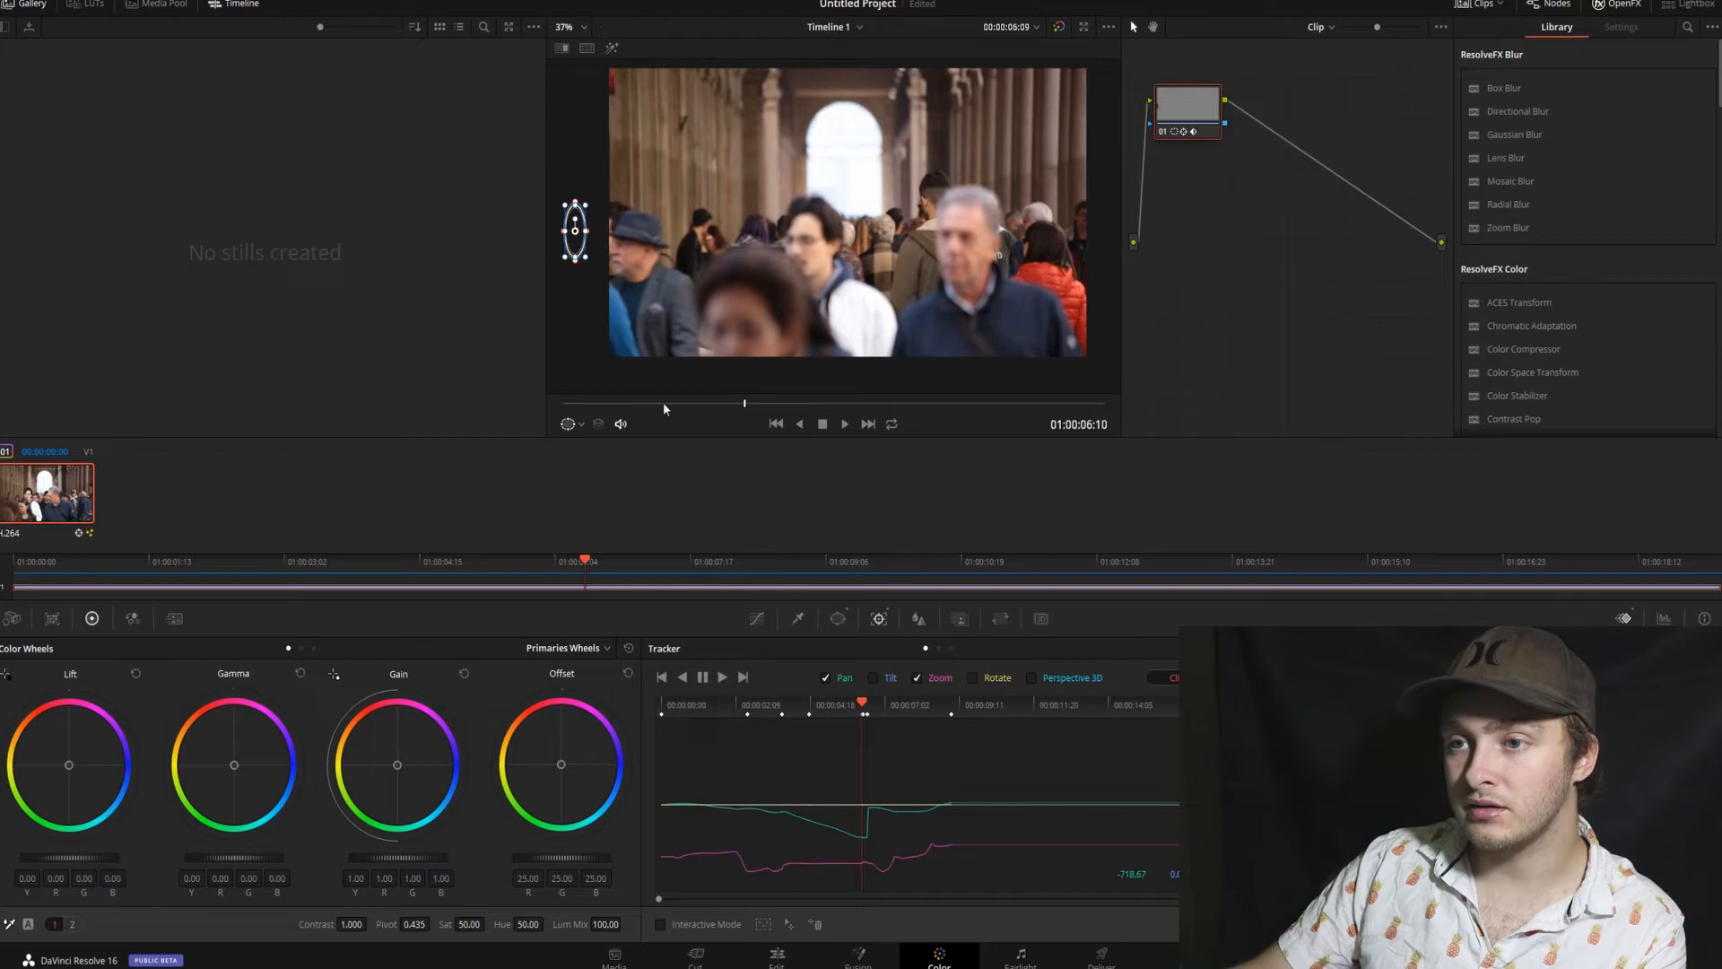
pyautogui.click(843, 424)
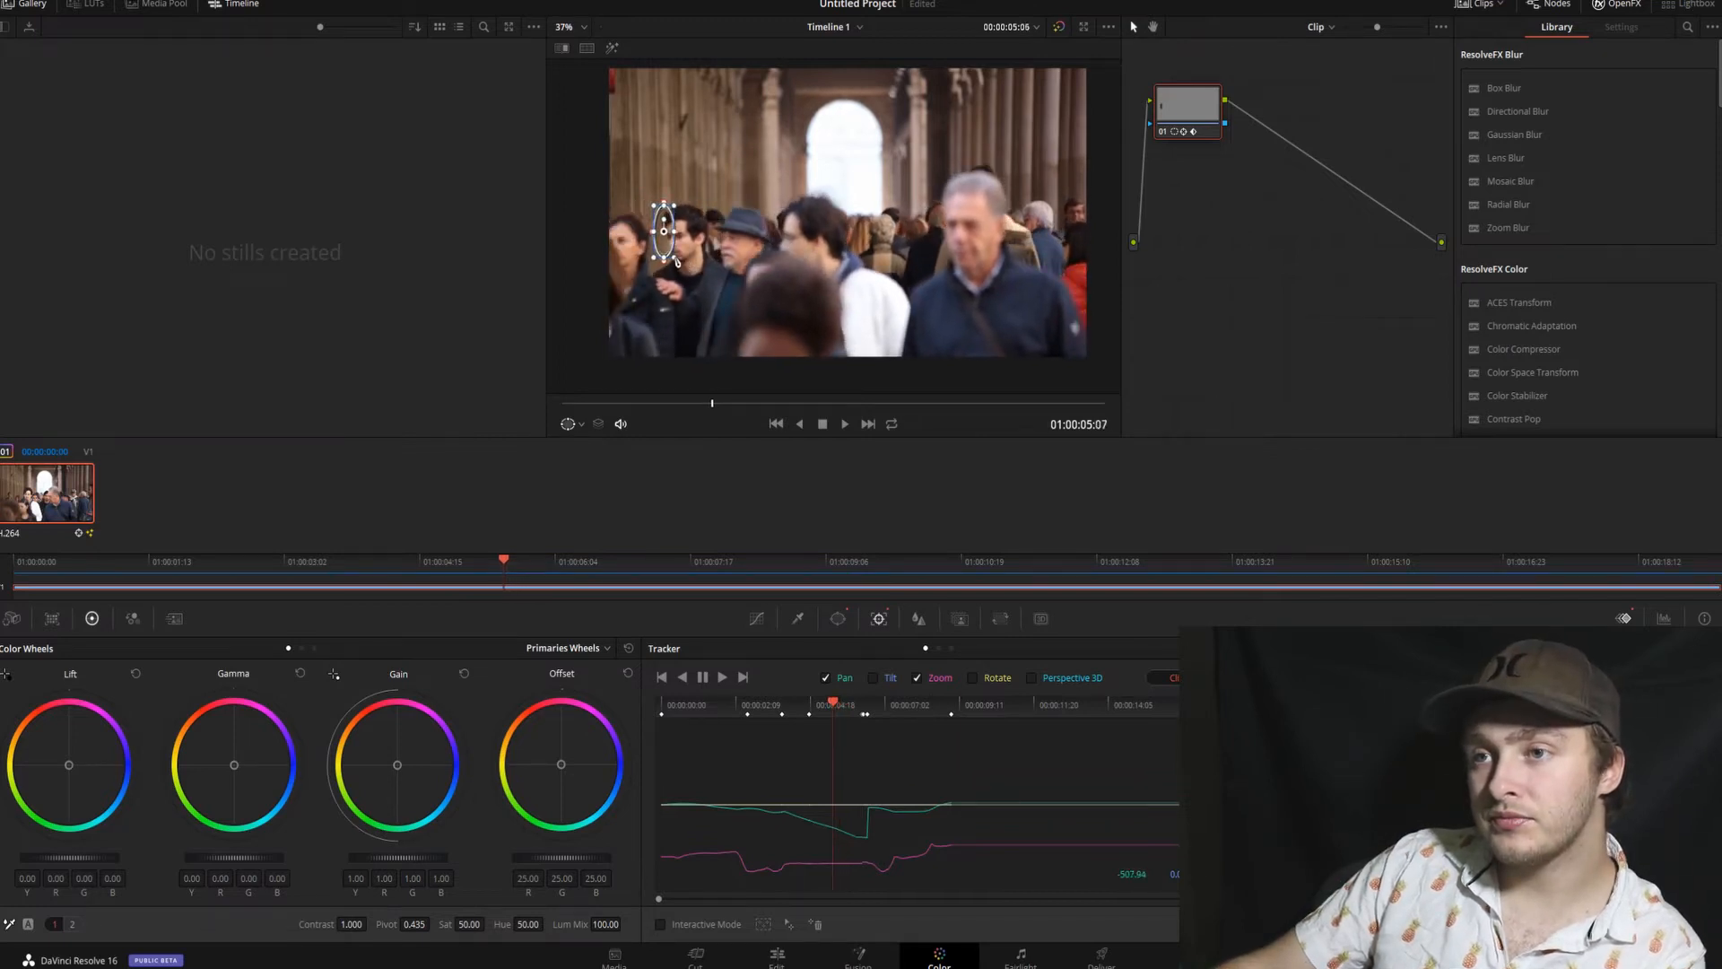
pyautogui.click(702, 676)
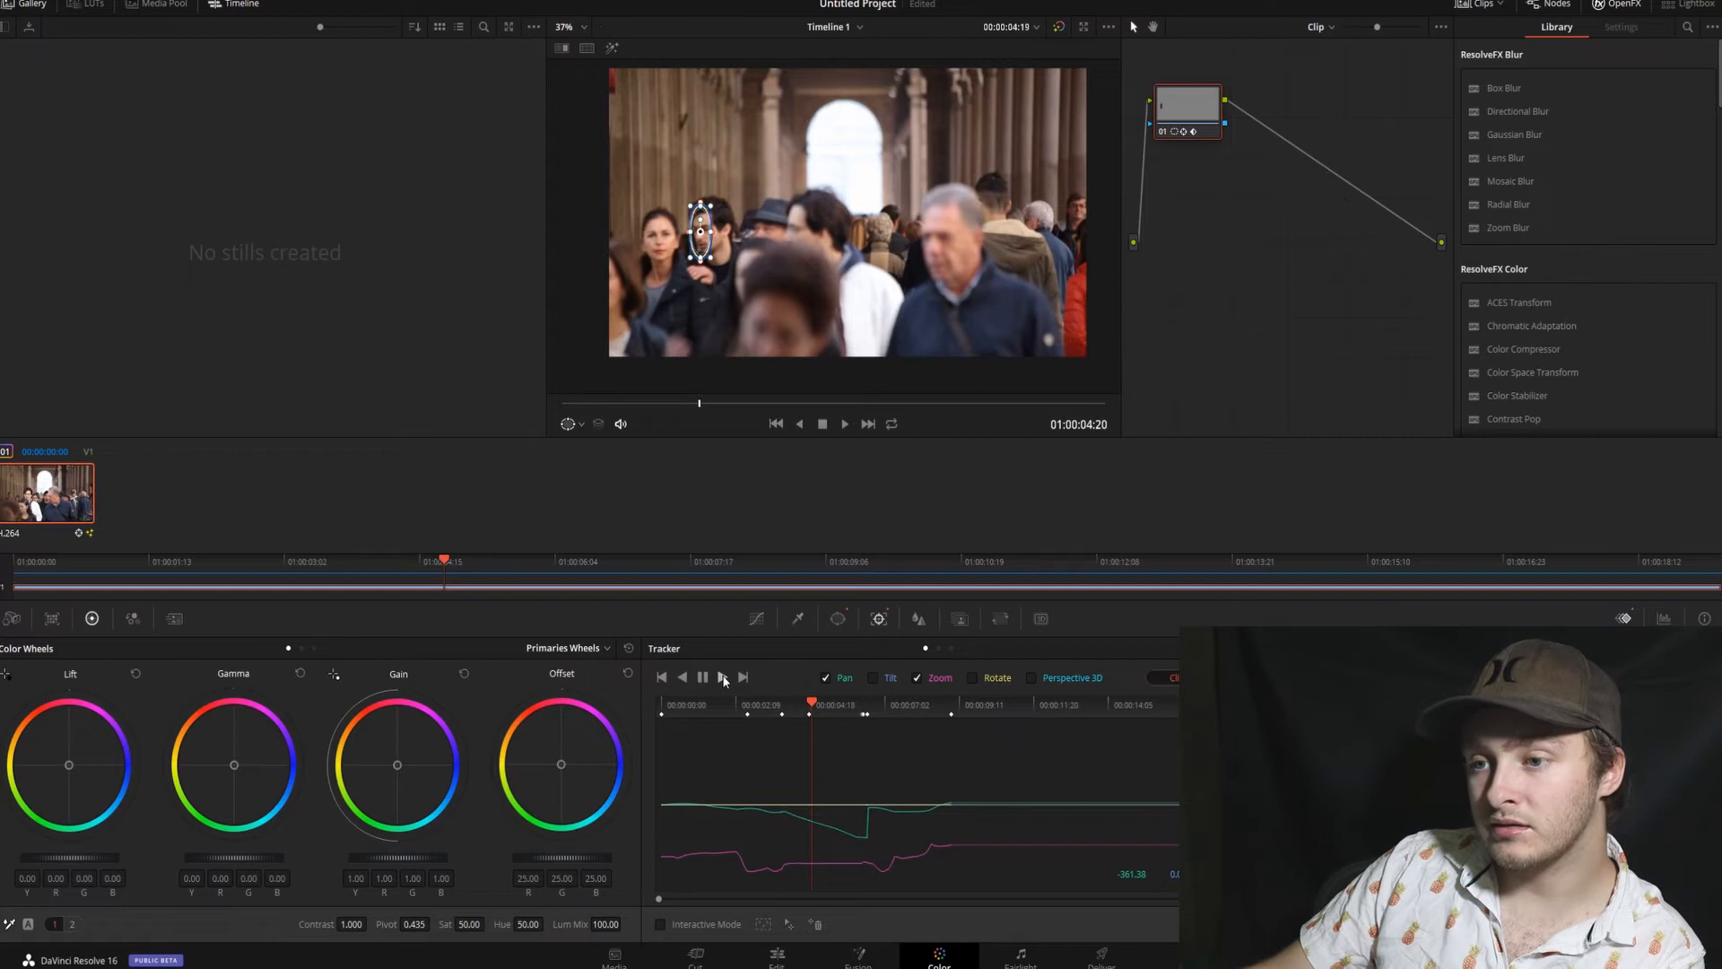
pyautogui.click(703, 677)
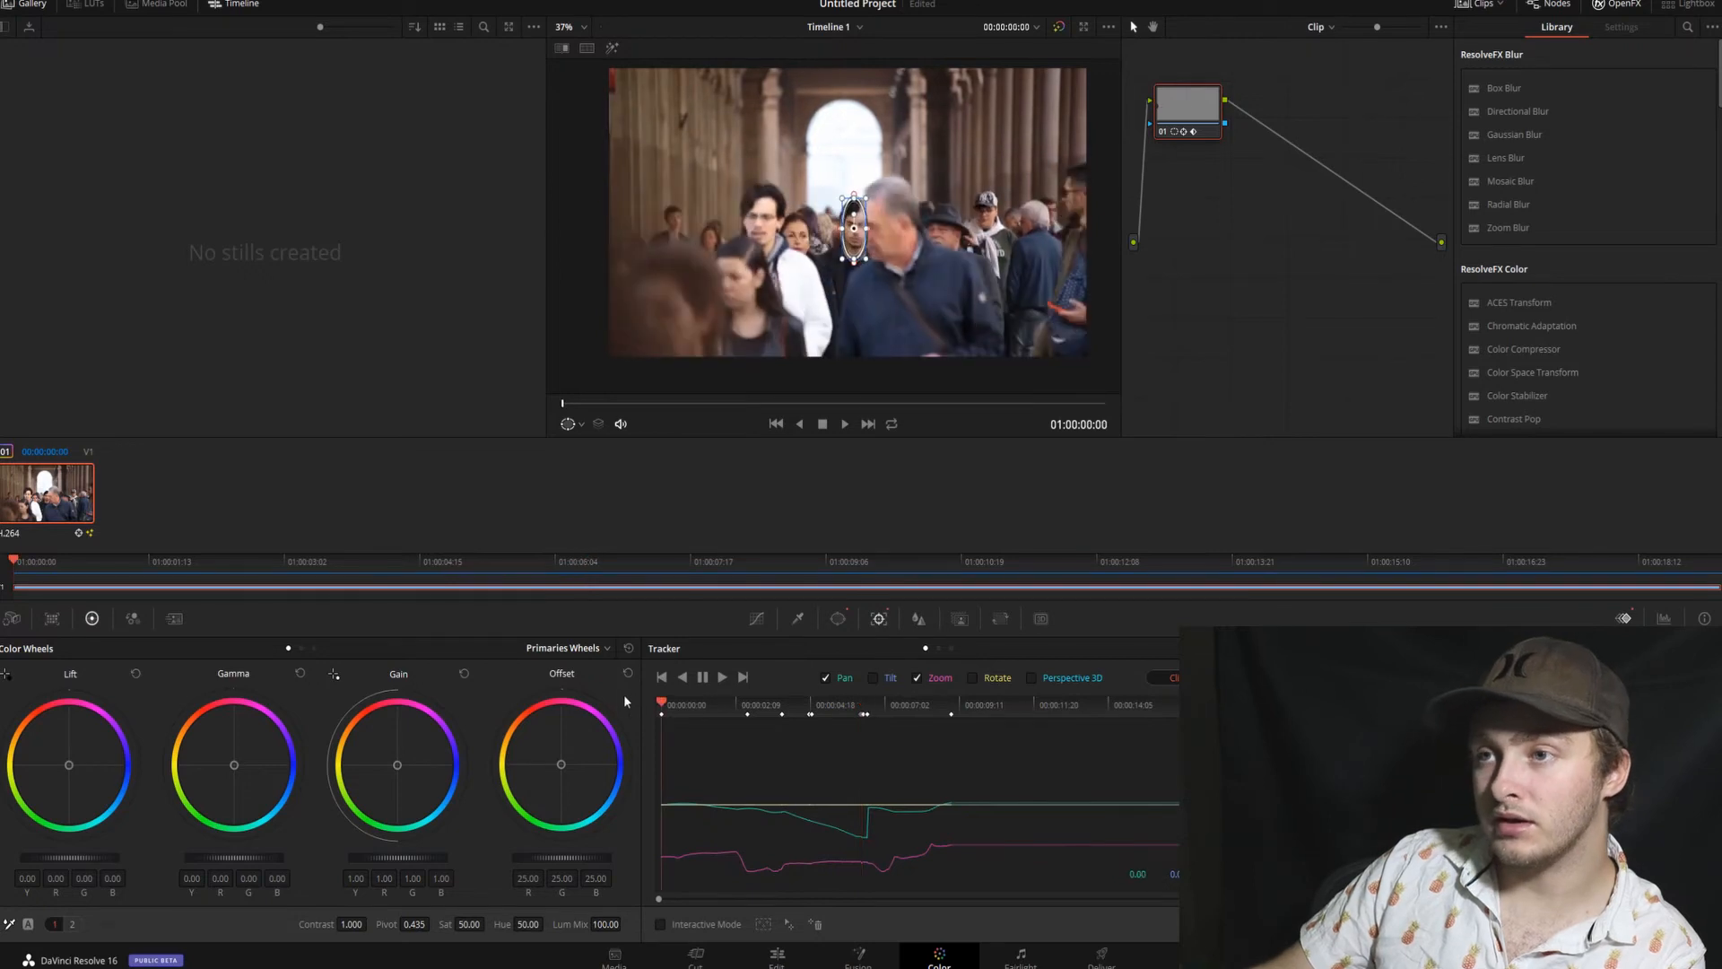
pyautogui.click(843, 422)
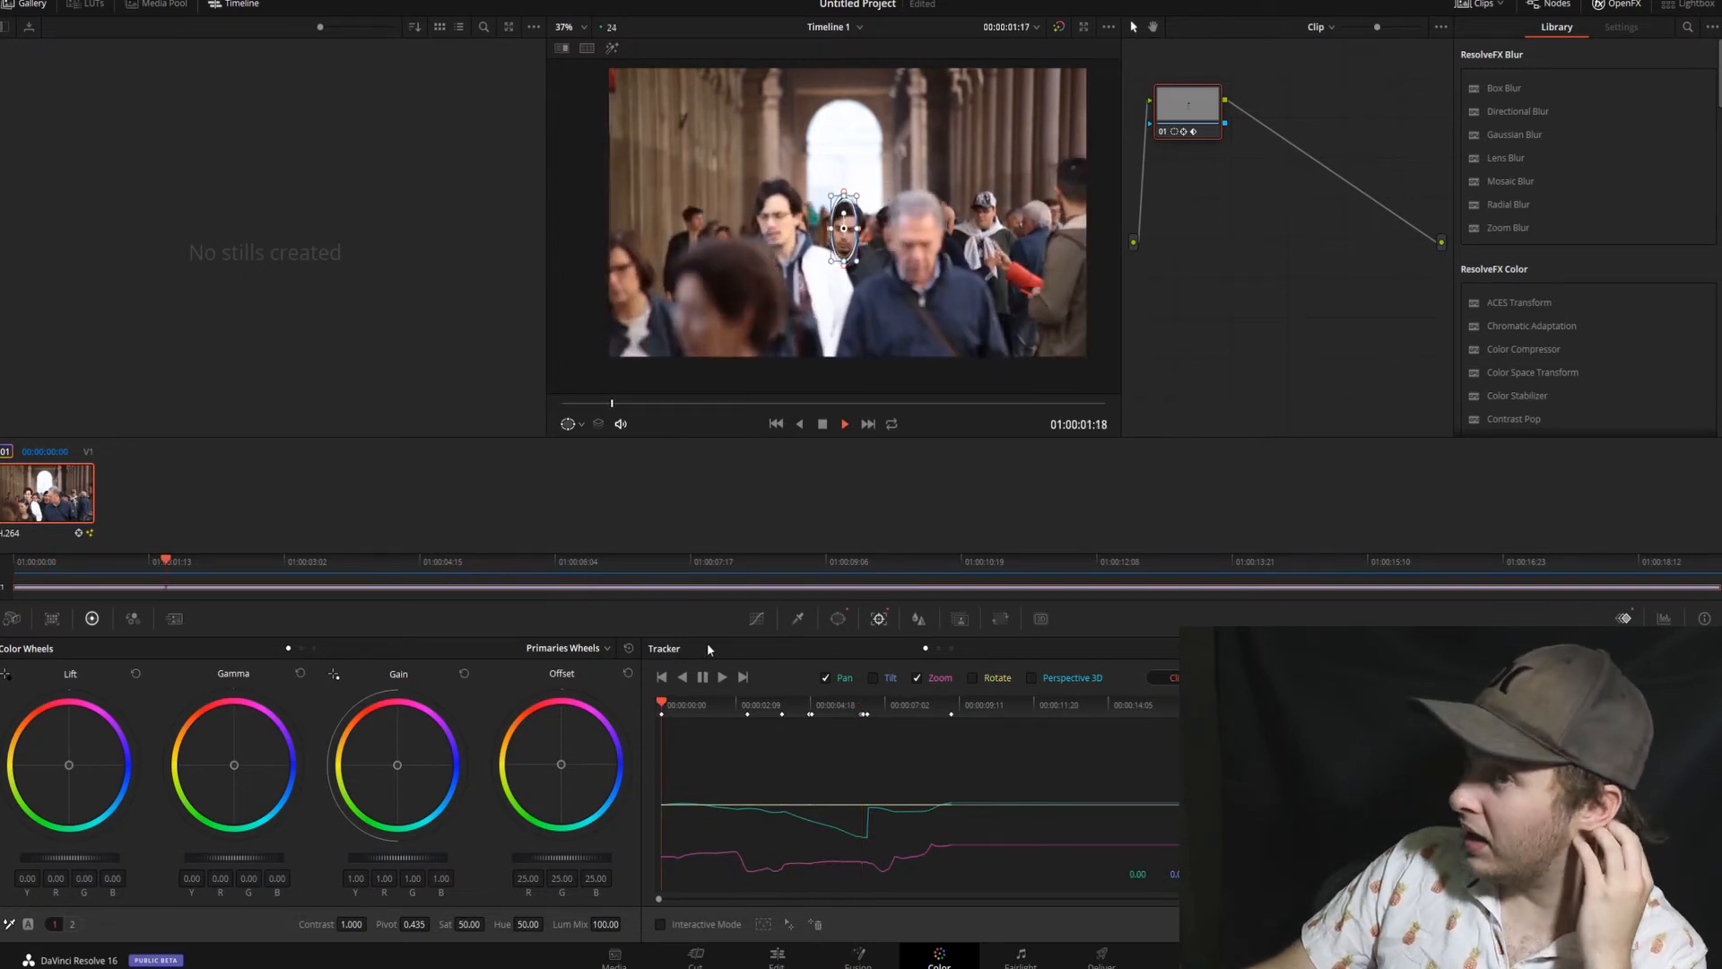
pyautogui.click(843, 422)
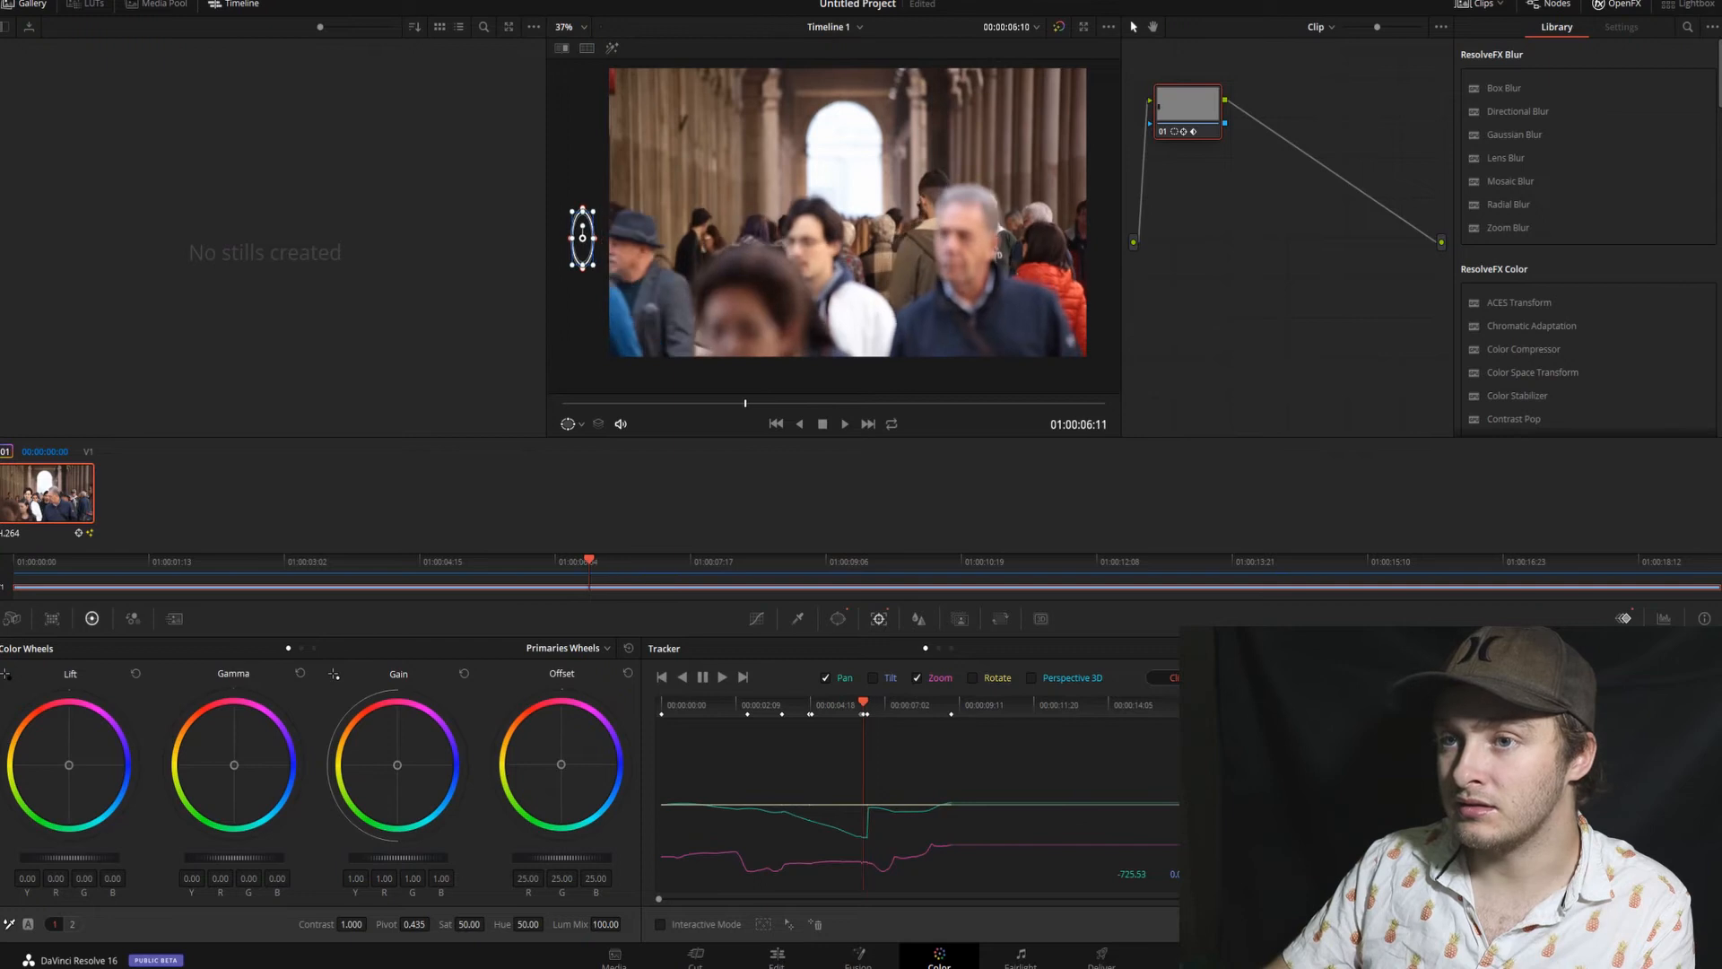
pyautogui.click(775, 422)
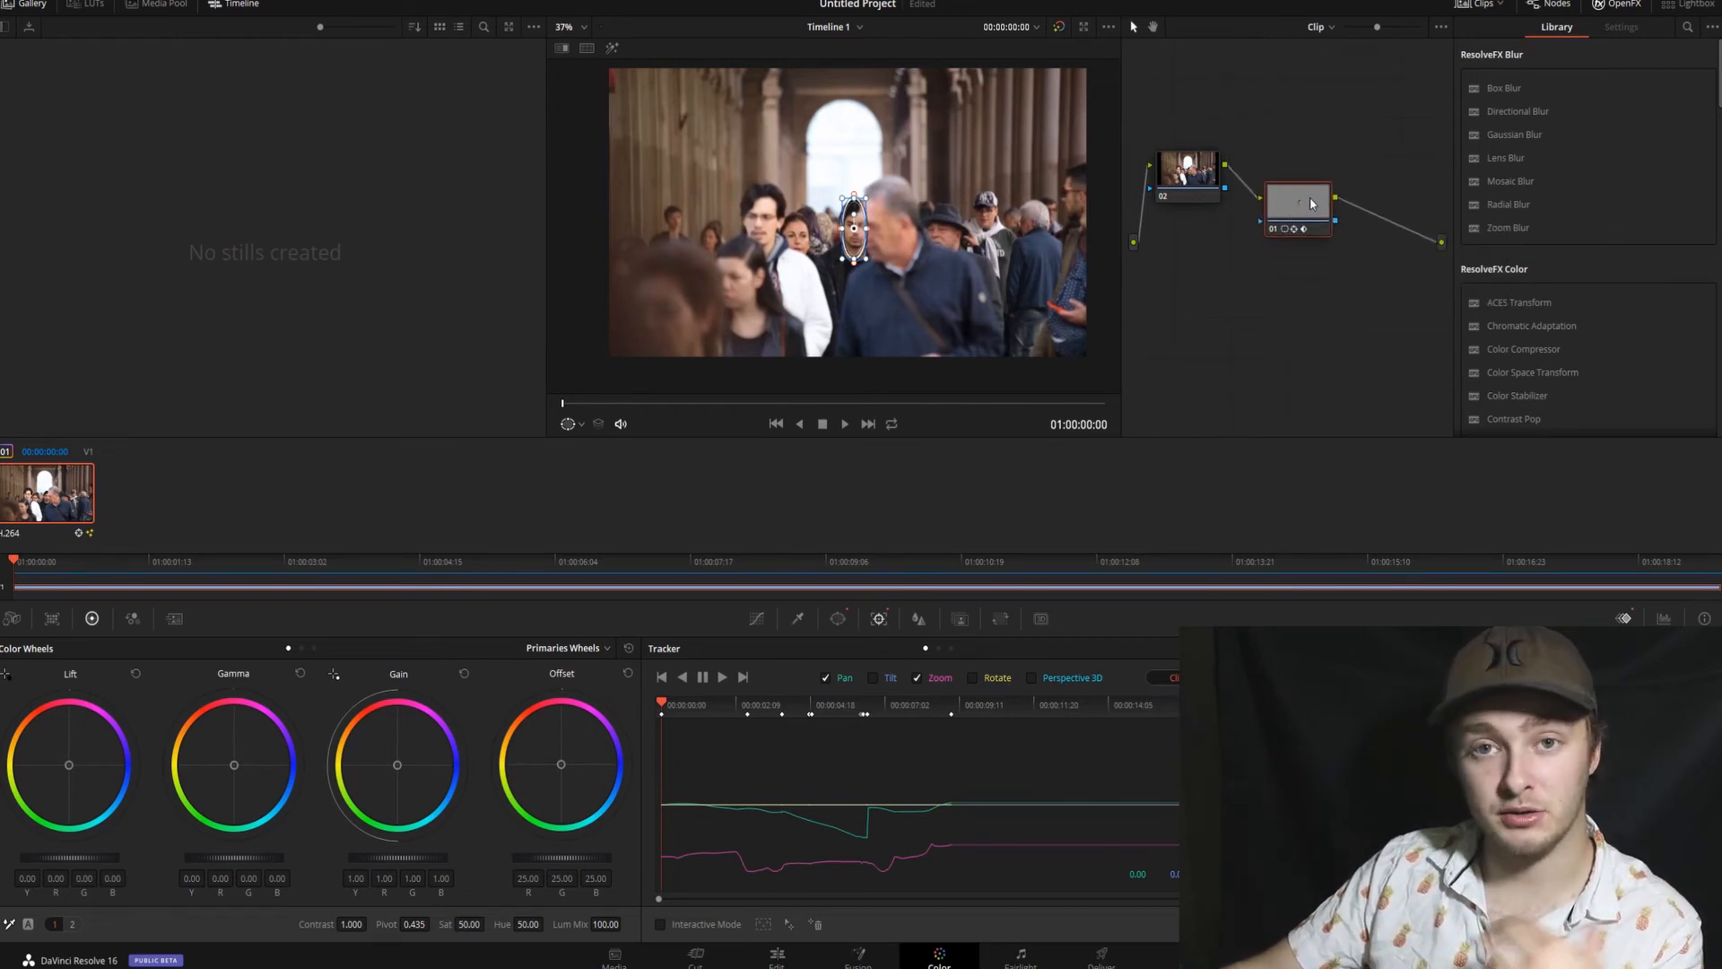
pyautogui.moveTo(1299, 202)
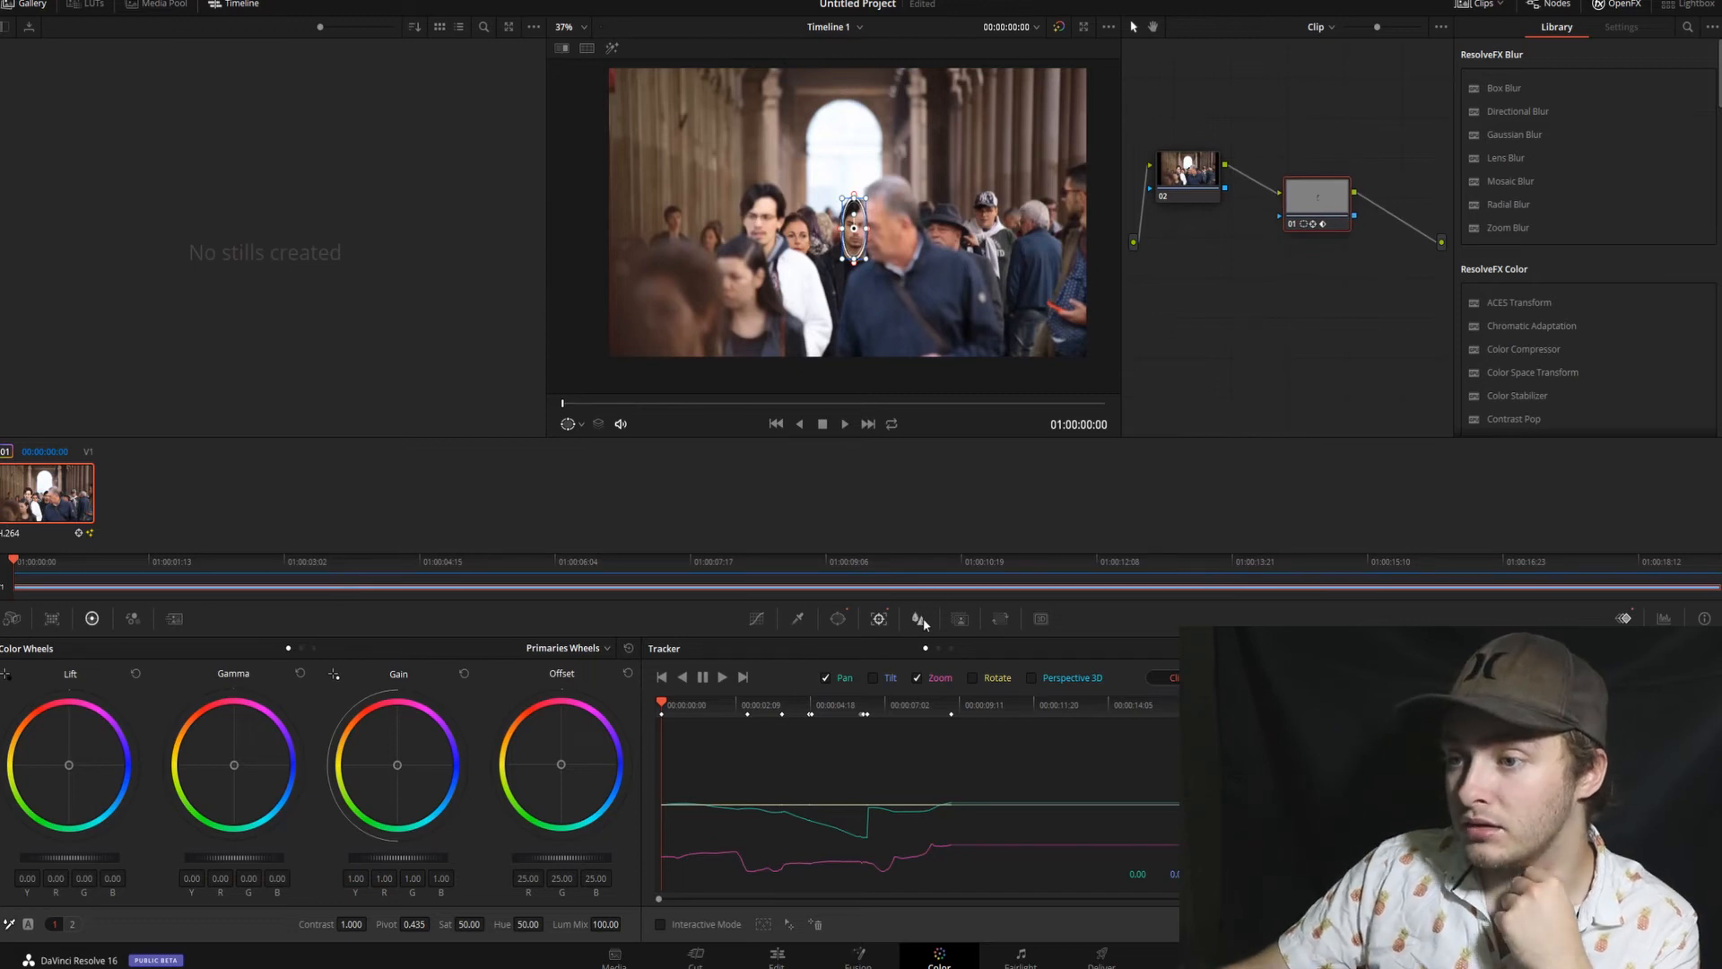
# Set node 01's blur Radius to 1.00 in the Blur palette
pyautogui.click(919, 618)
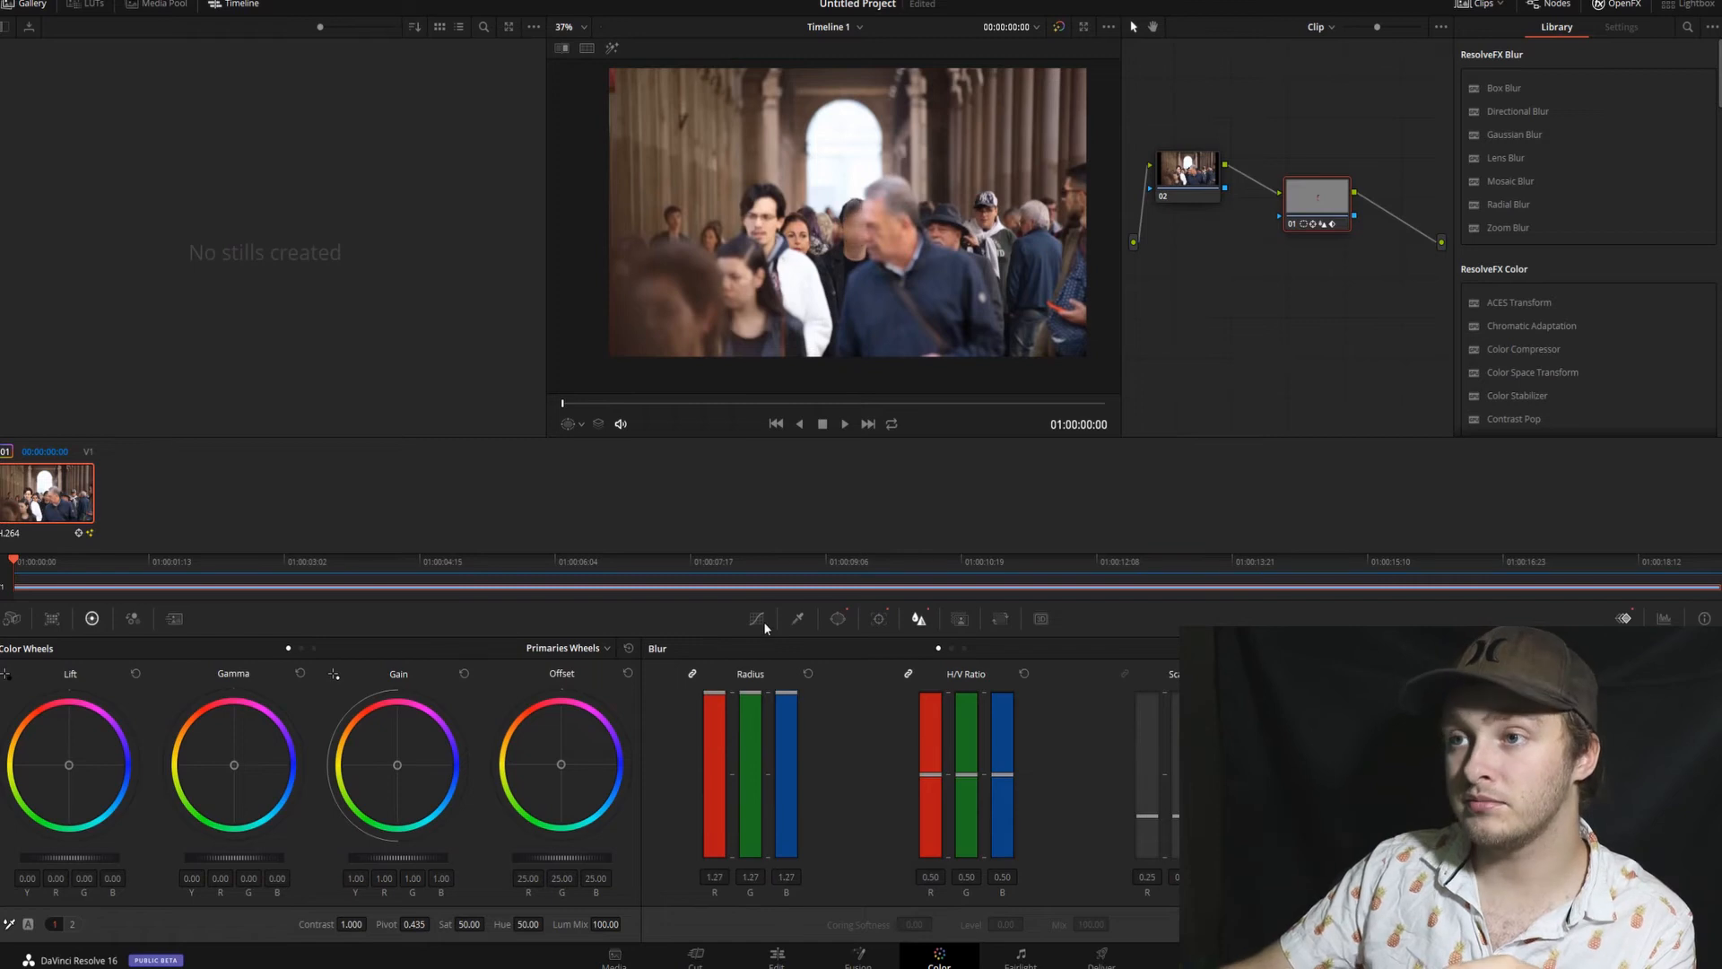
pyautogui.click(843, 424)
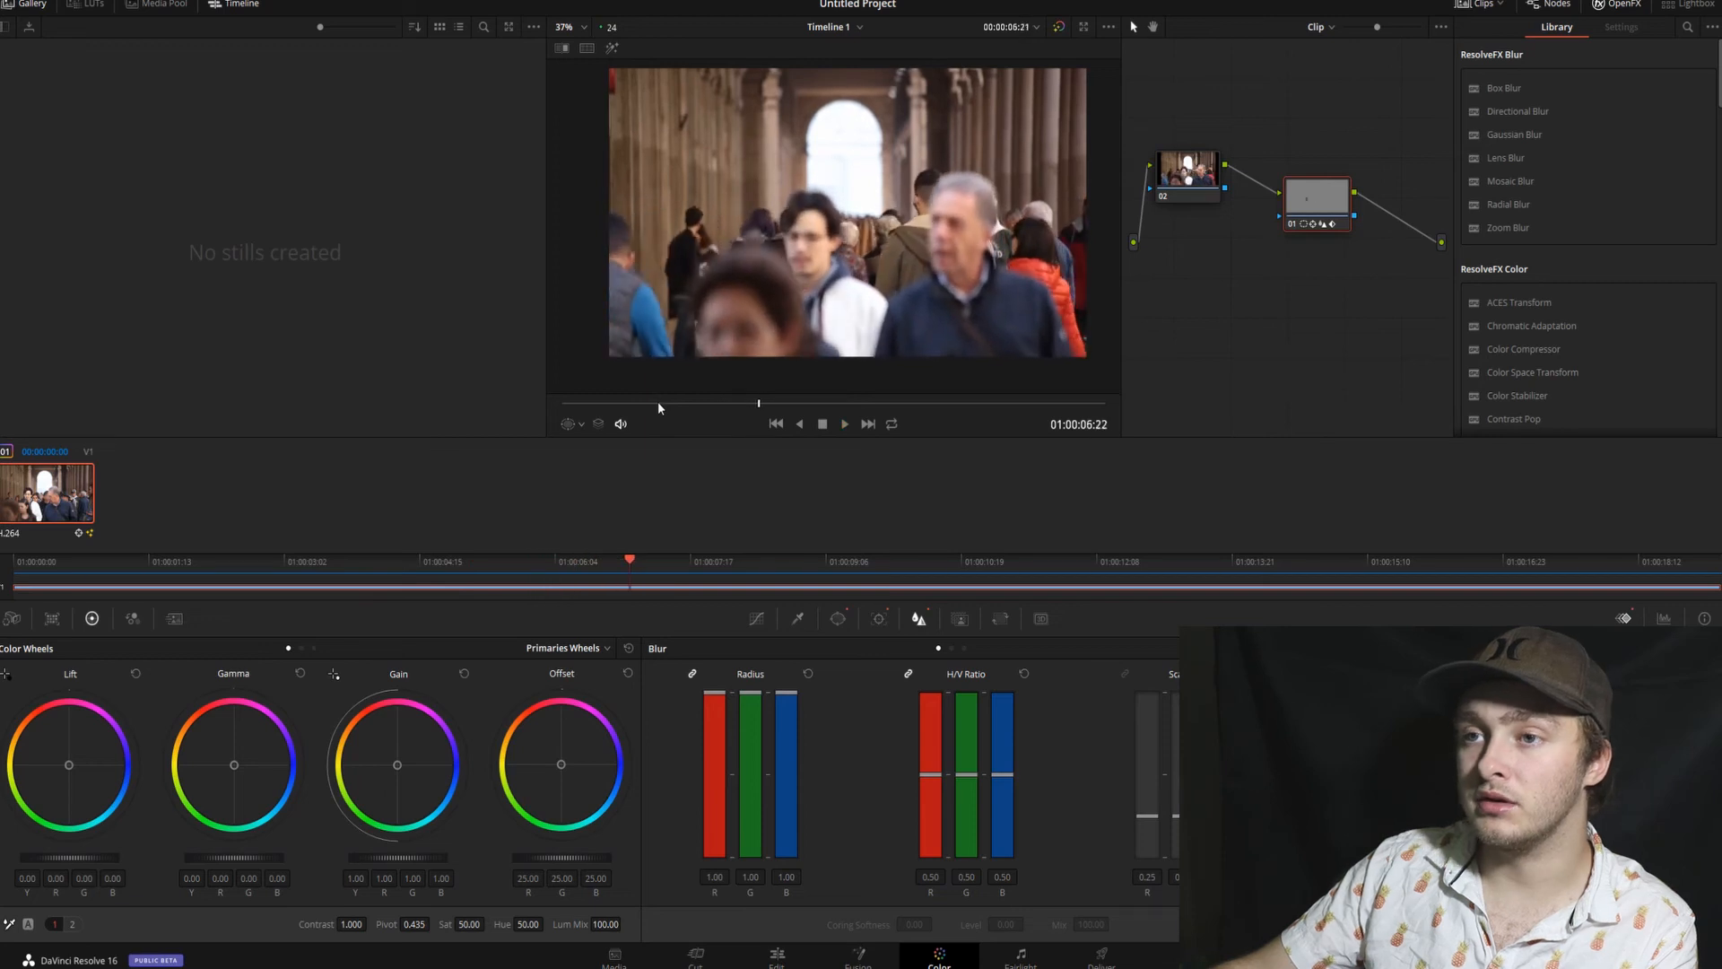
# Keyframe blur radius 0.51 near two seconds and 1.00 around four seconds, then play back
pyautogui.click(843, 425)
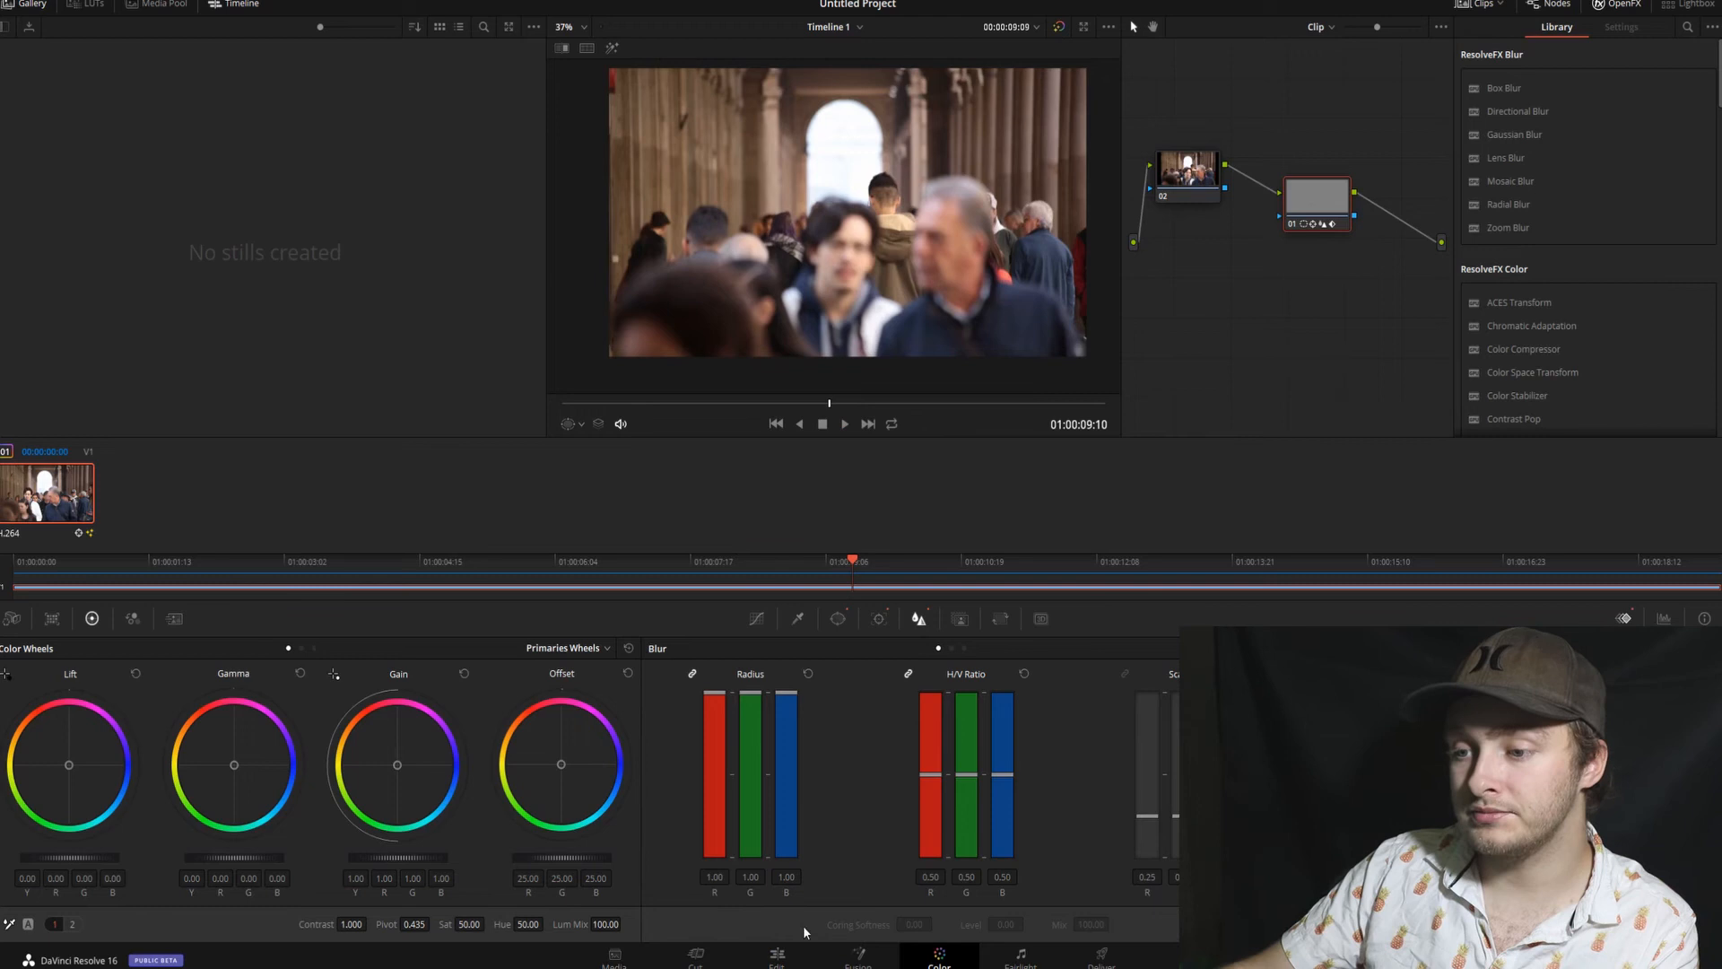
pyautogui.moveTo(759, 598)
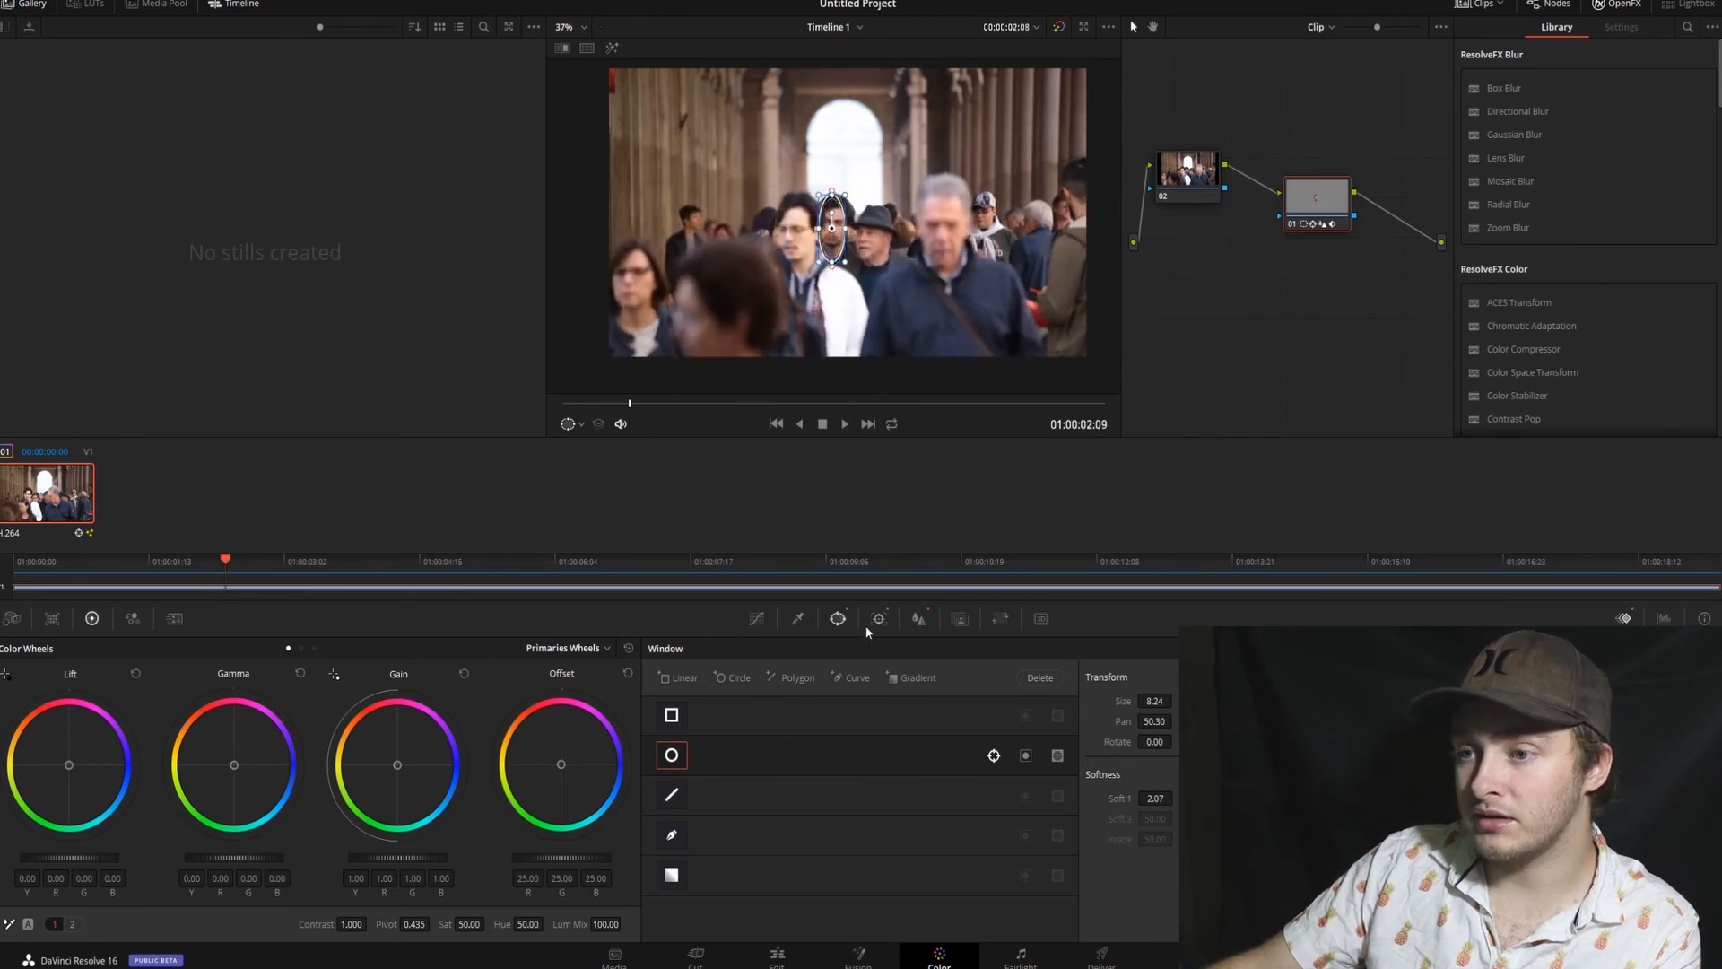
pyautogui.click(919, 618)
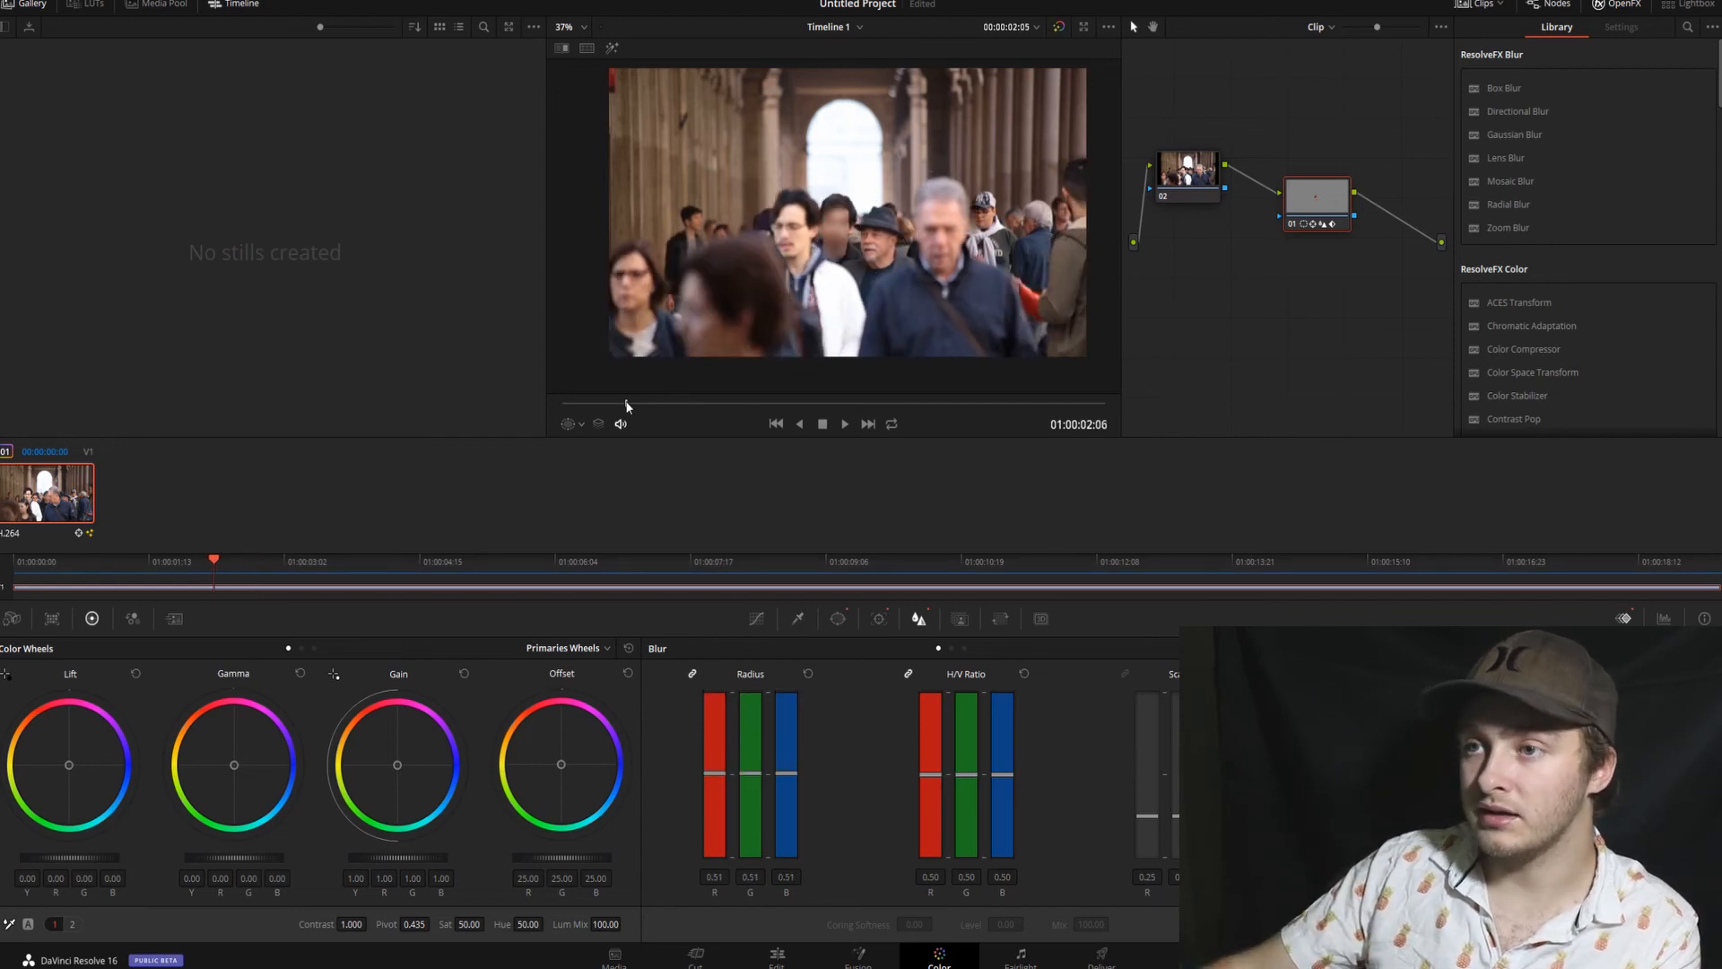
pyautogui.click(843, 424)
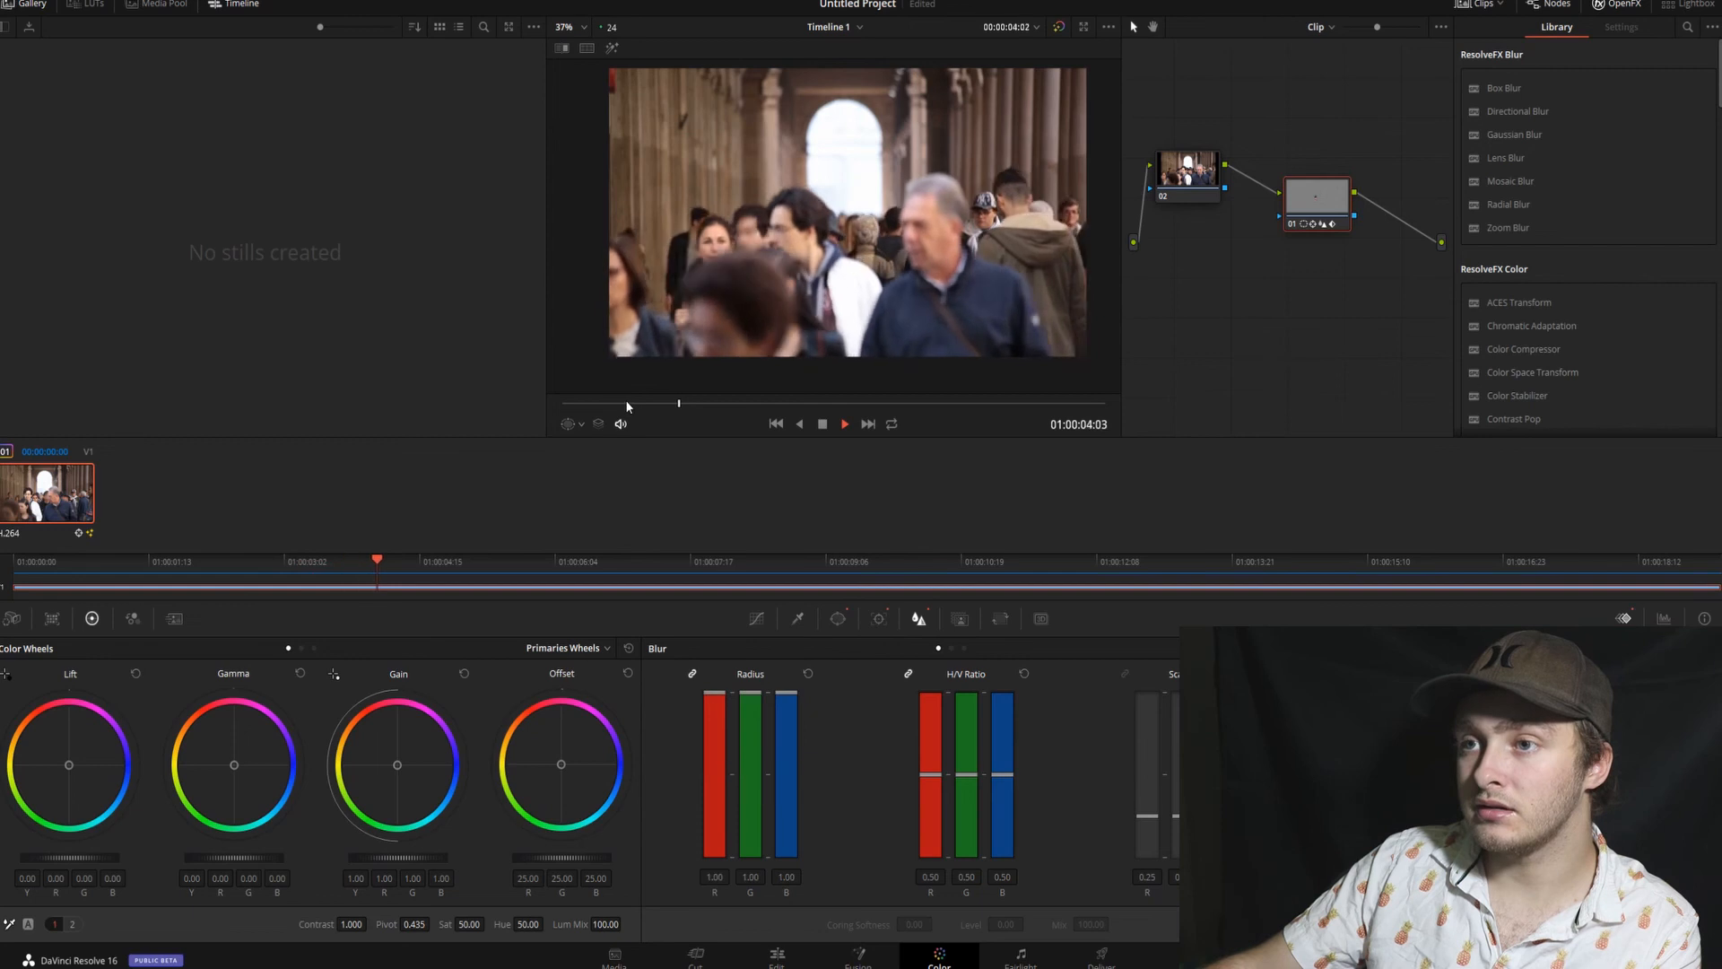